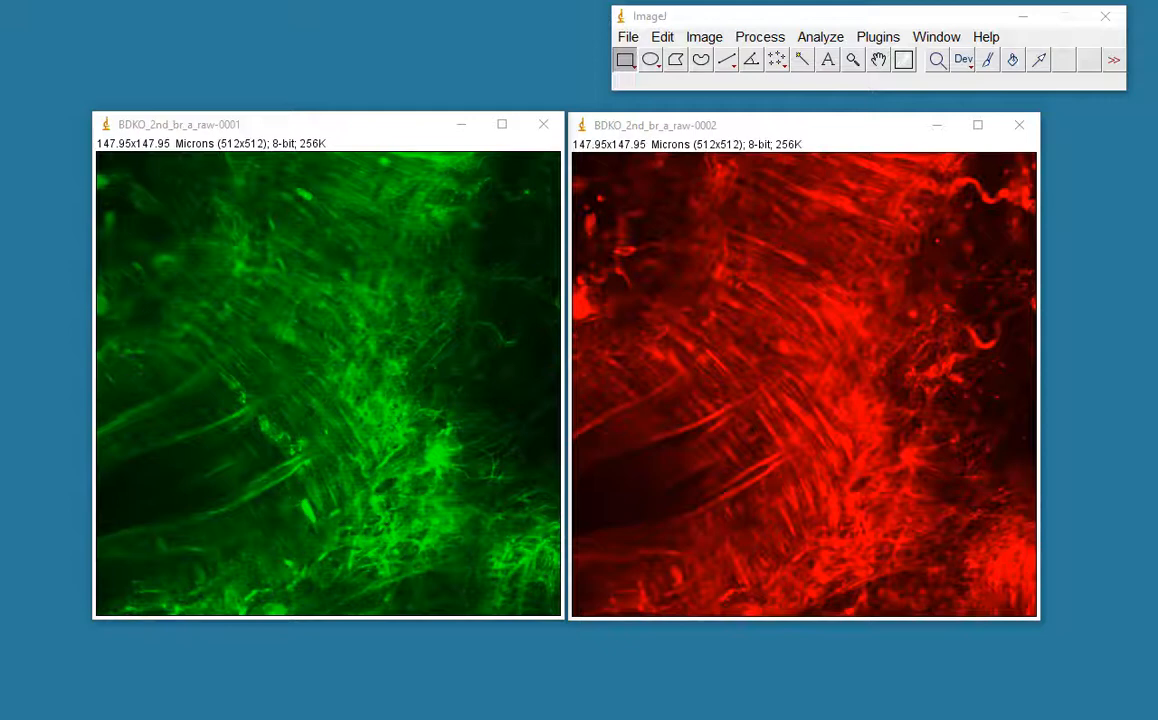
pyautogui.moveTo(917, 618)
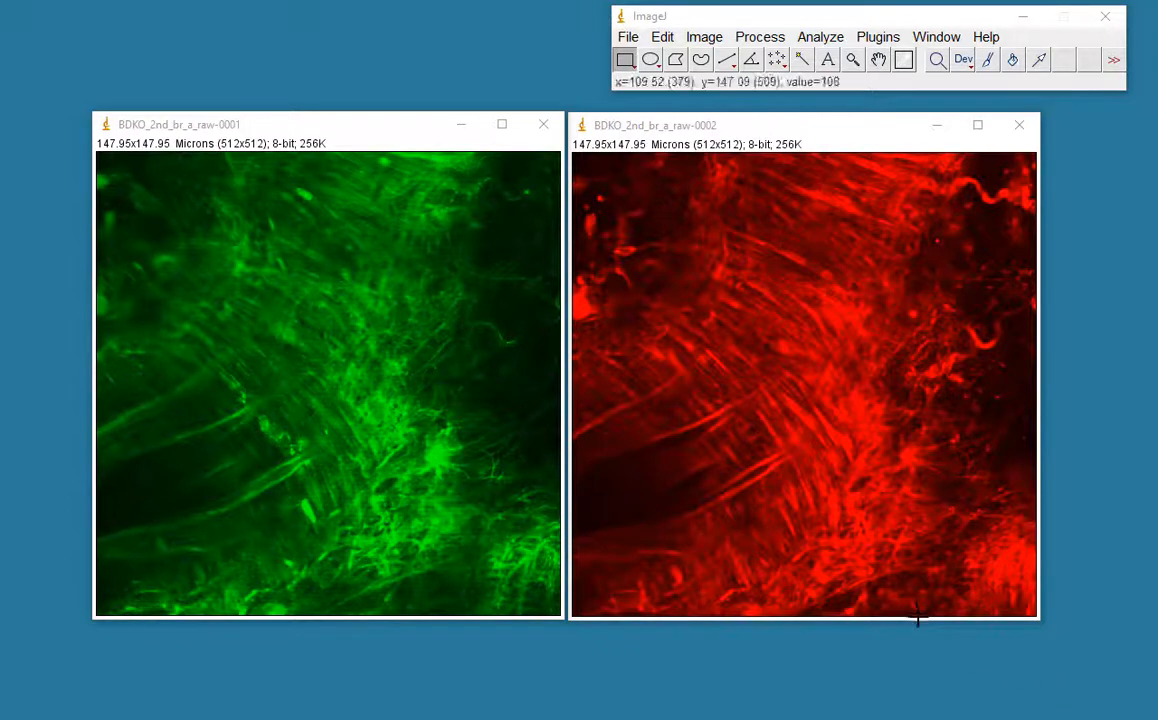
pyautogui.moveTo(910, 657)
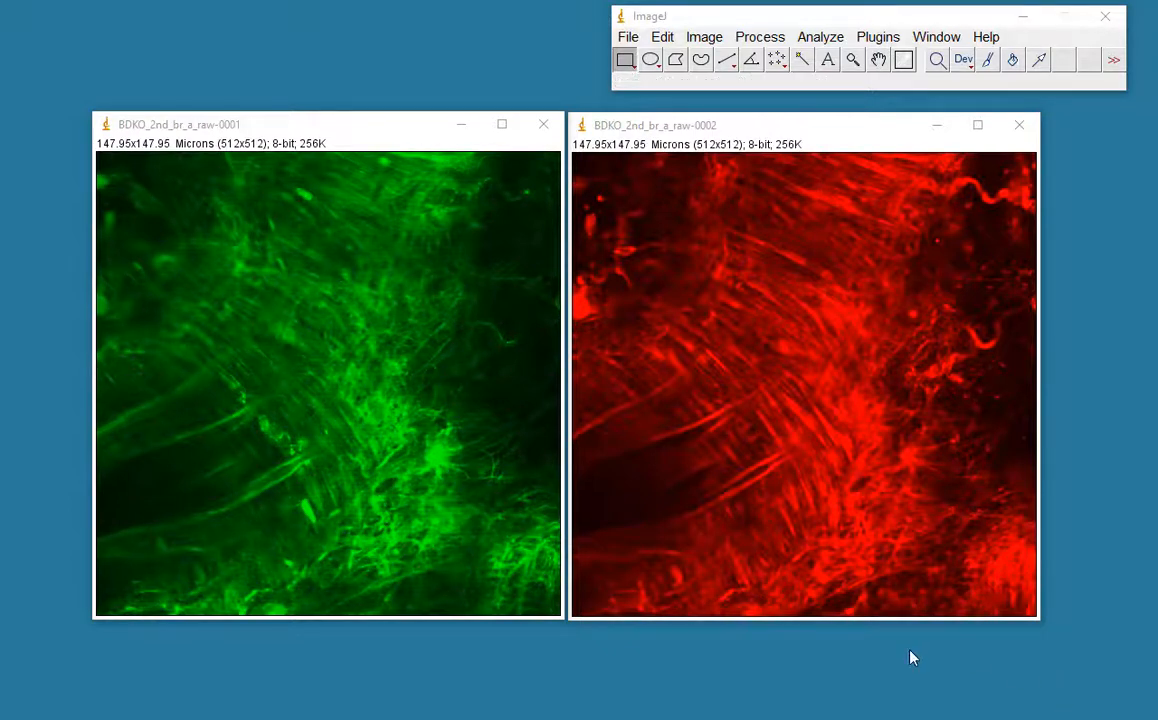
pyautogui.moveTo(904, 636)
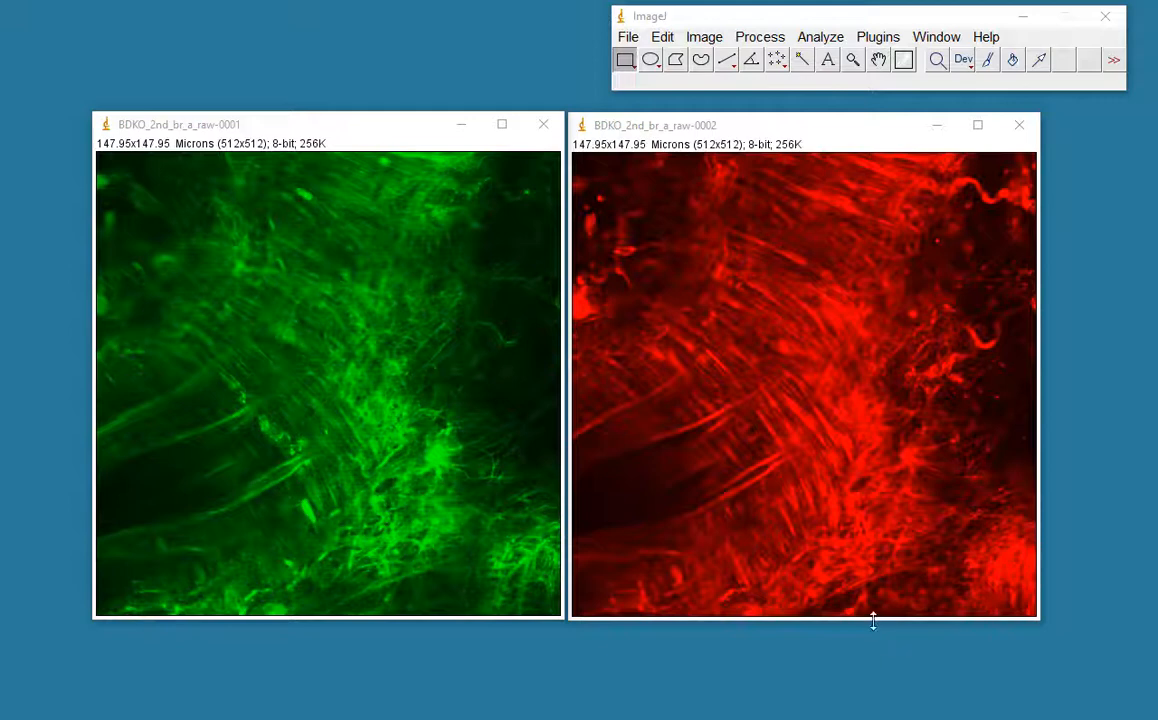
pyautogui.moveTo(869, 662)
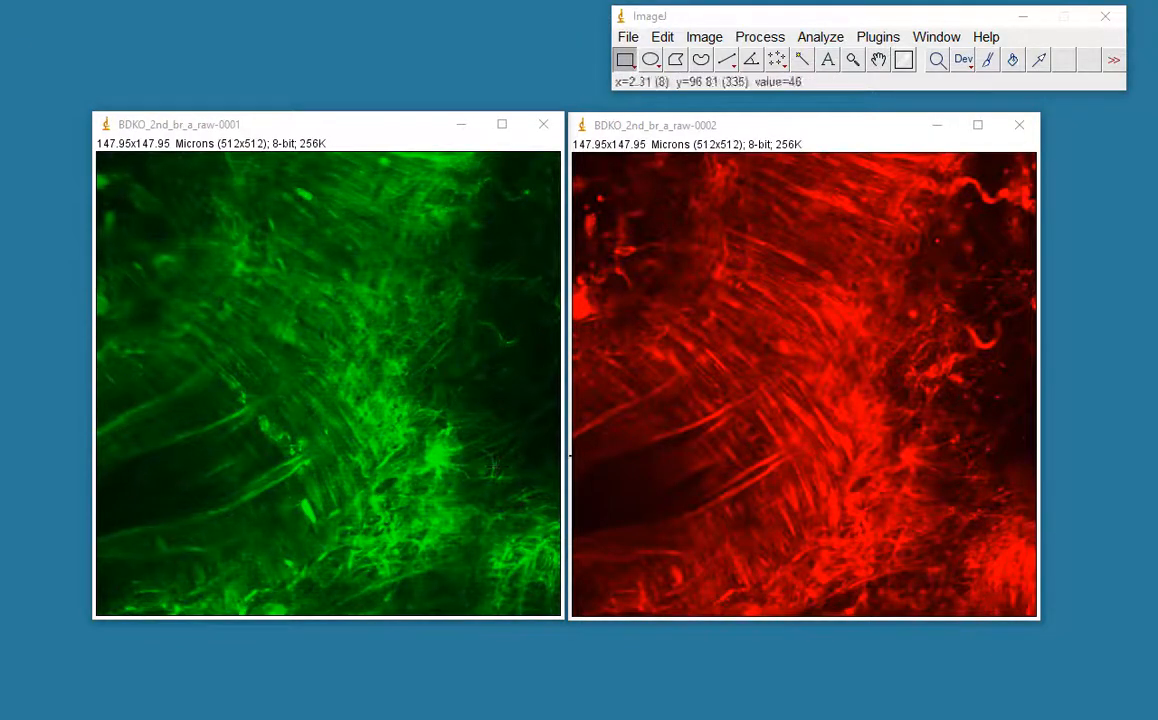
pyautogui.moveTo(390, 275)
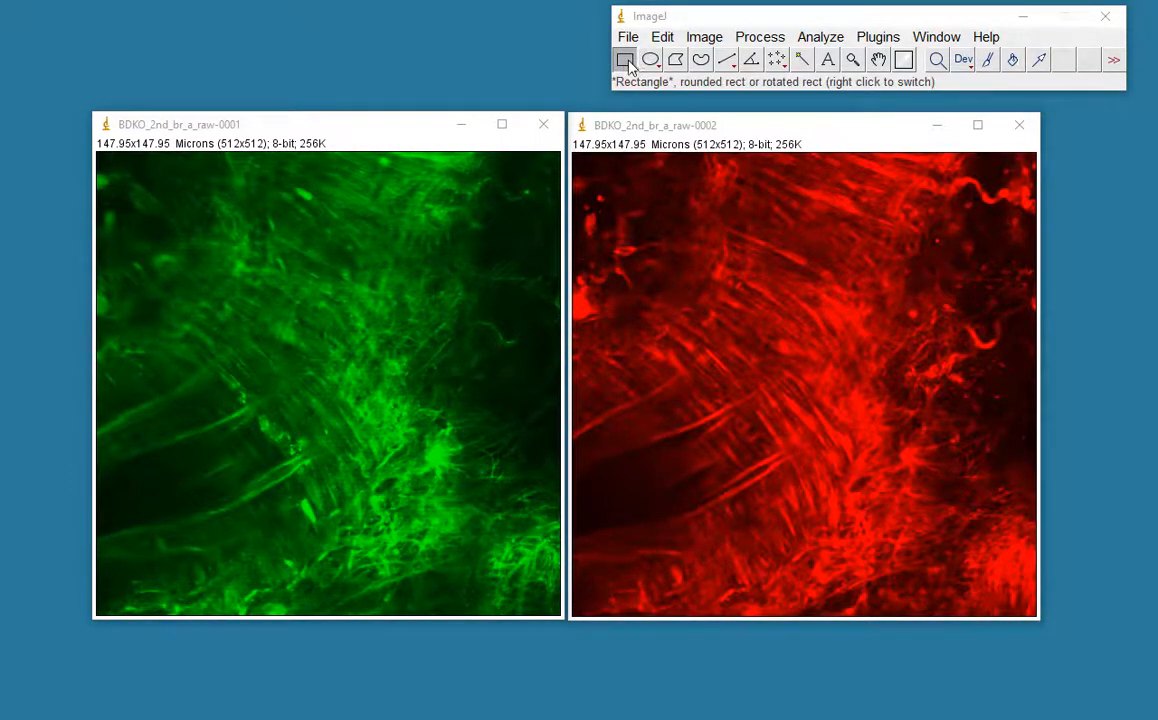
pyautogui.moveTo(267, 293)
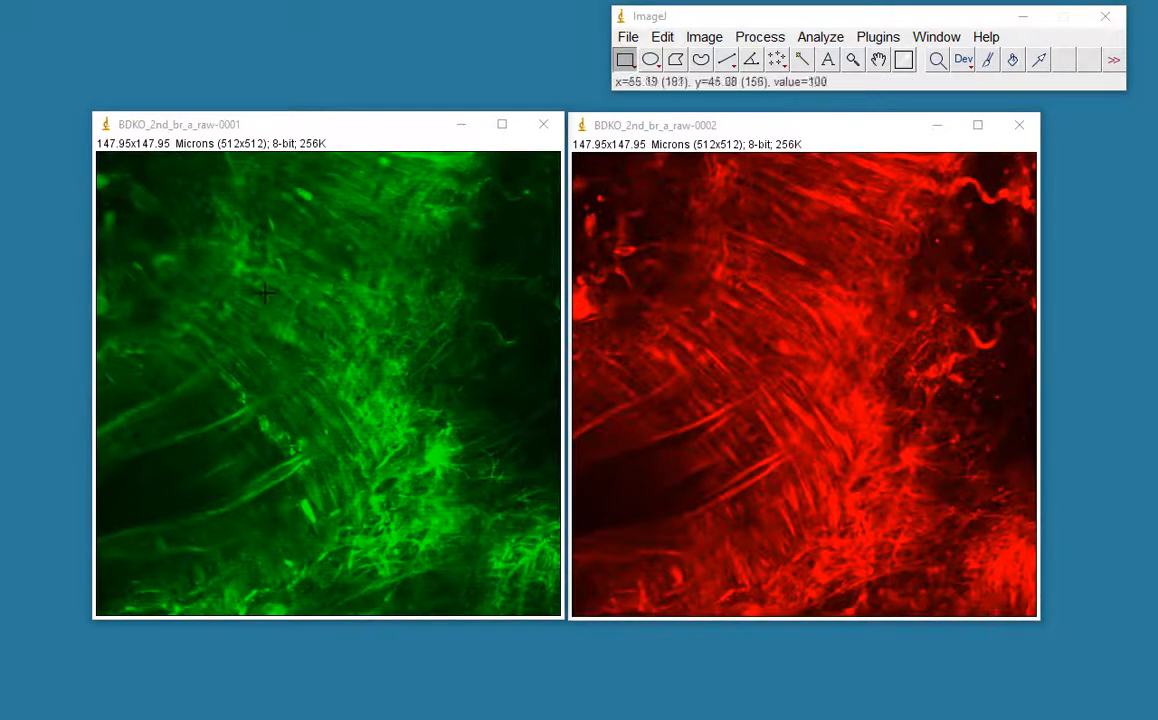
# Drag a small square selection in the upper-left of the green image and enlarge it slightly.
pyautogui.moveTo(242, 292); pyautogui.dragTo(284, 328)
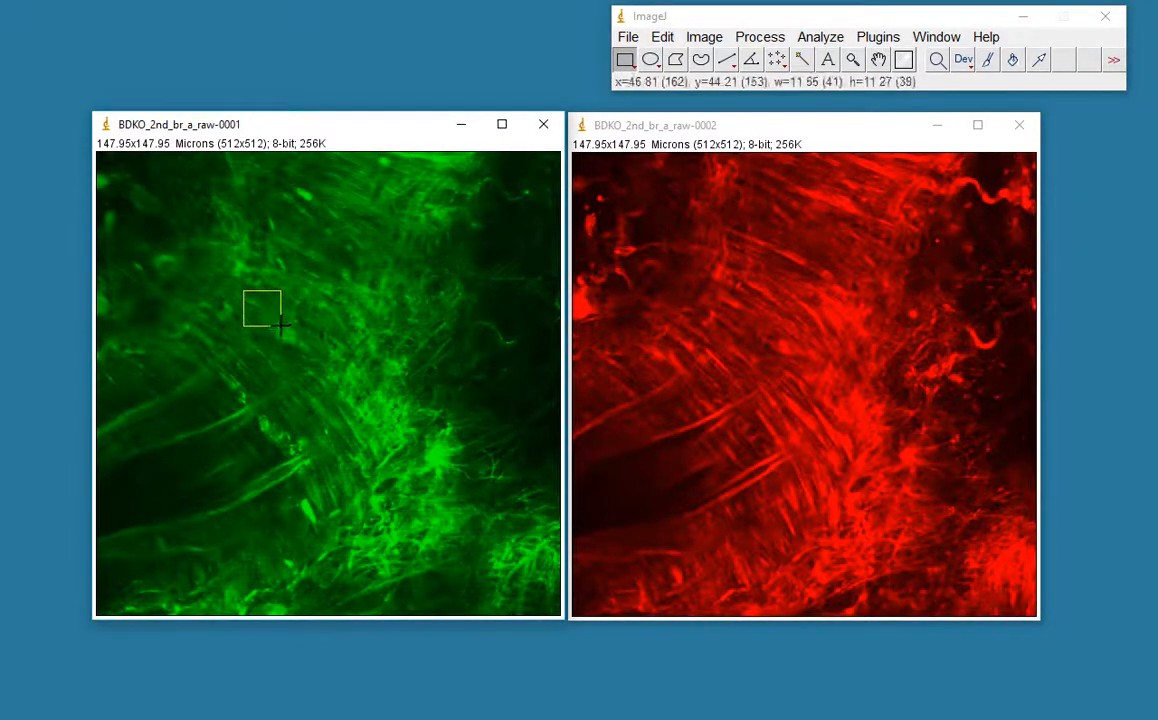
pyautogui.moveTo(284, 330); pyautogui.dragTo(297, 338)
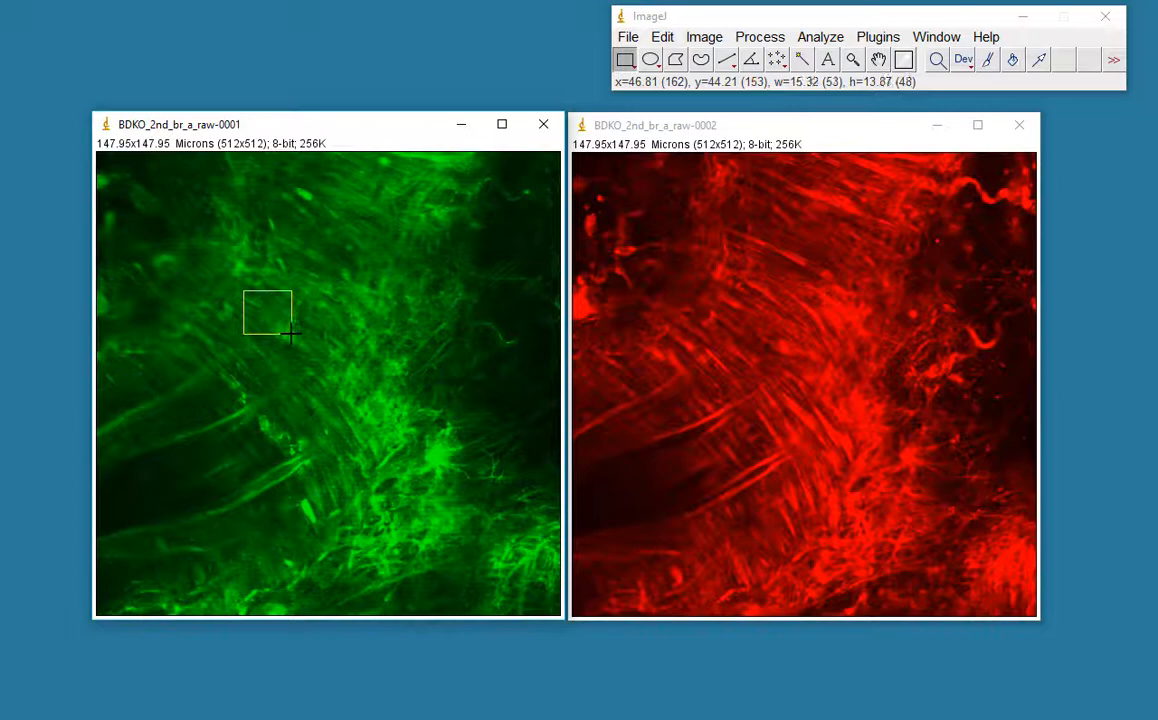
pyautogui.moveTo(751, 60)
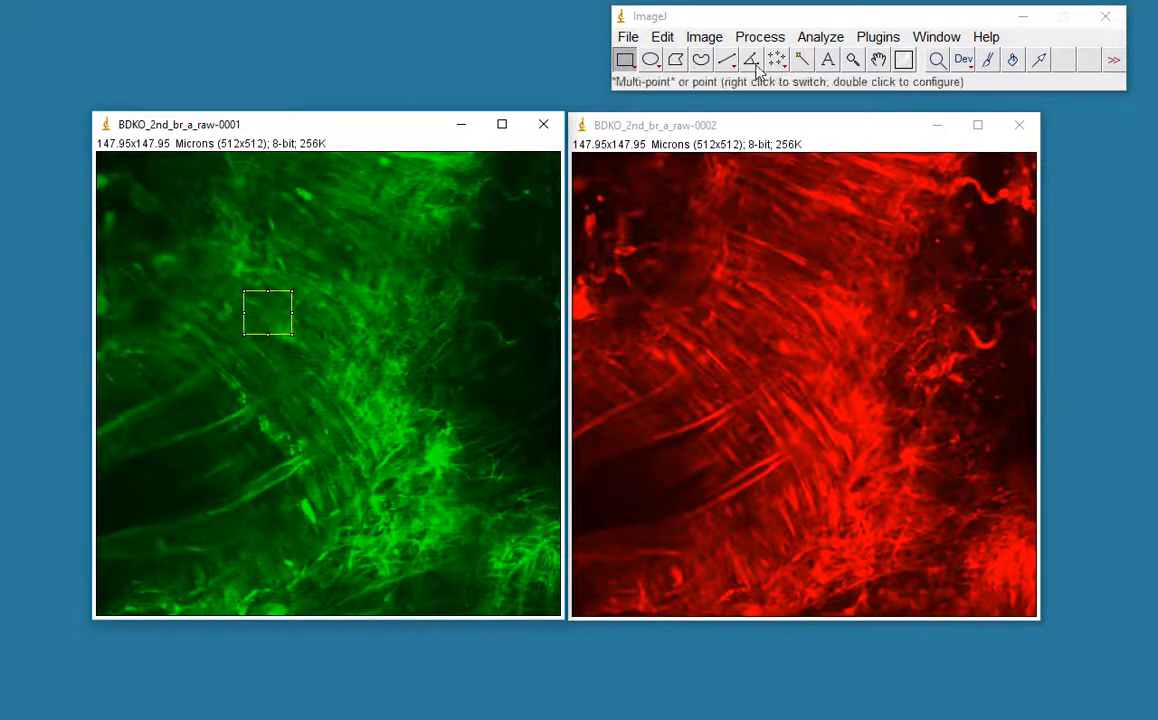
# Browse the Image, Plugins and Process menus, then open Analyze > Tools > ROI Manager.
pyautogui.click(704, 37)
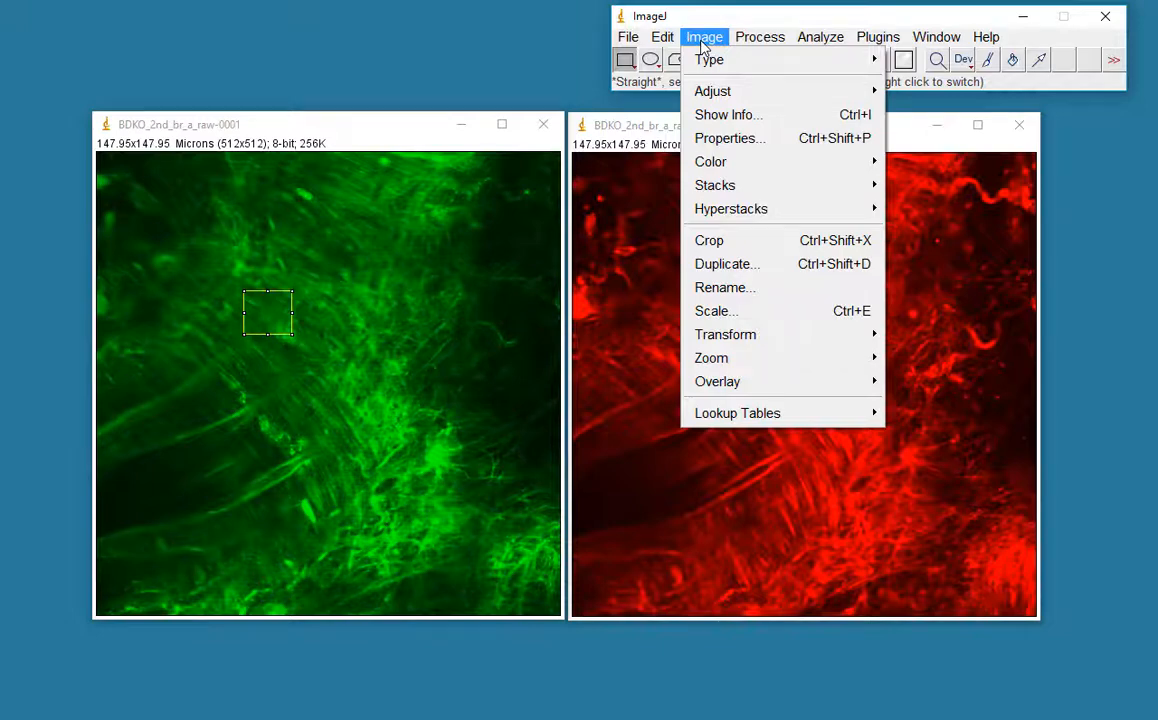
pyautogui.click(877, 37)
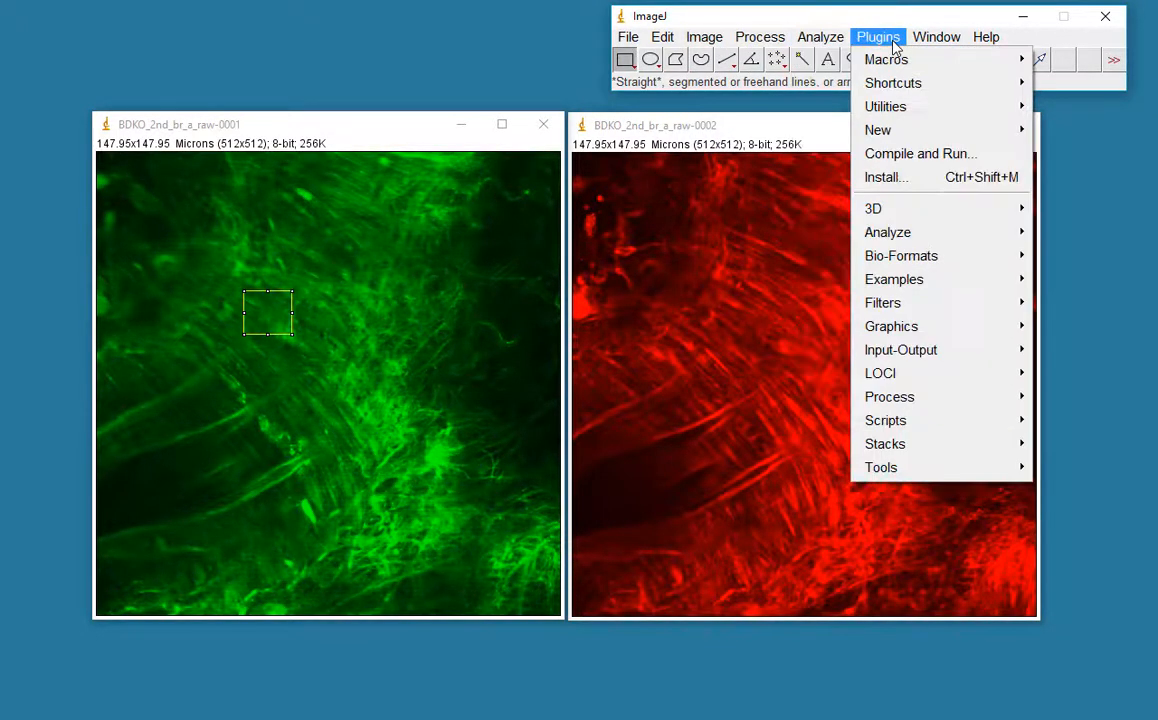
pyautogui.moveTo(881, 467)
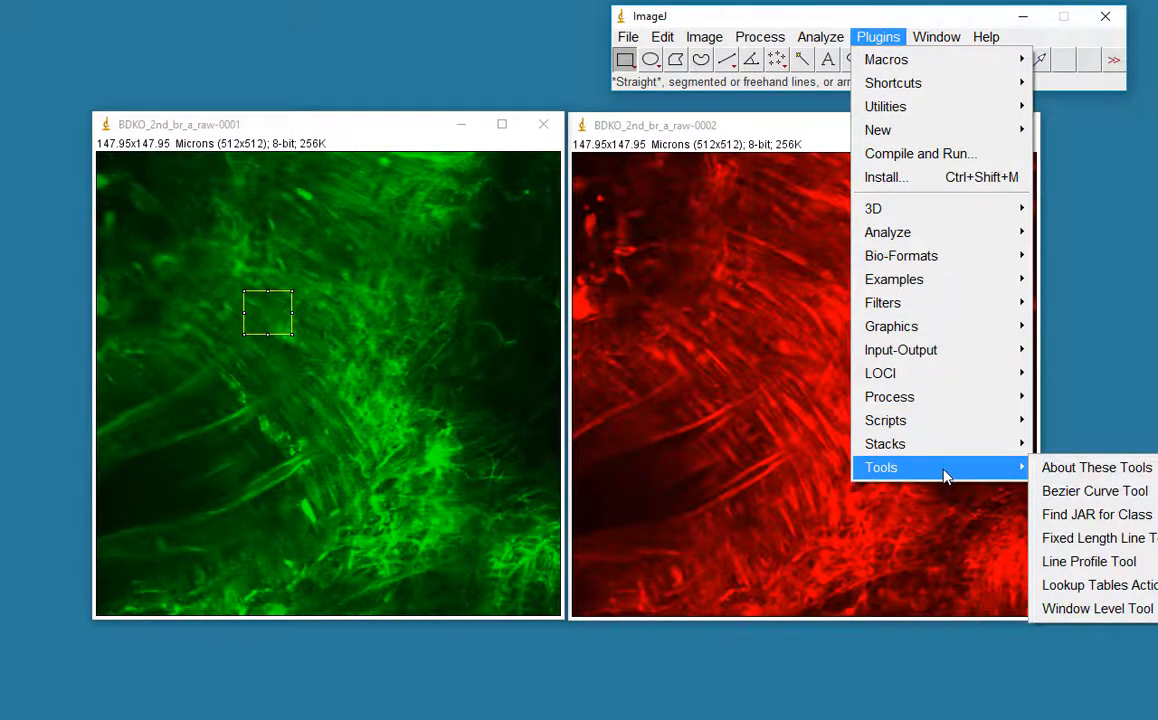
pyautogui.click(759, 37)
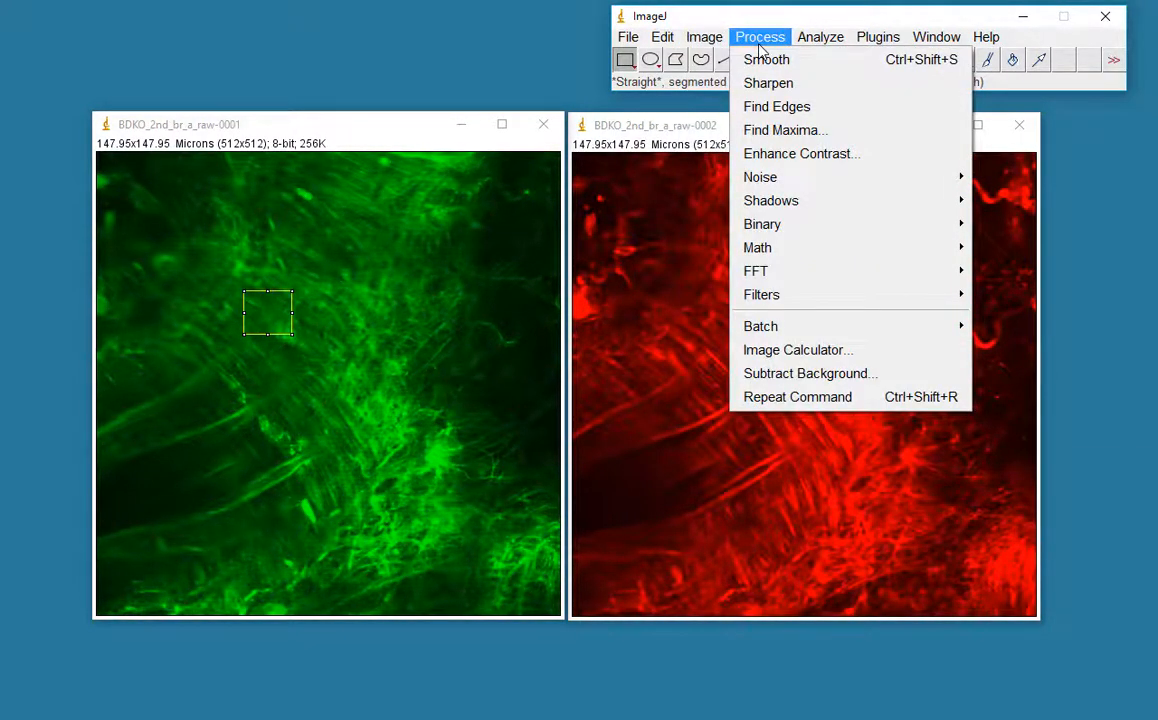
pyautogui.click(820, 37)
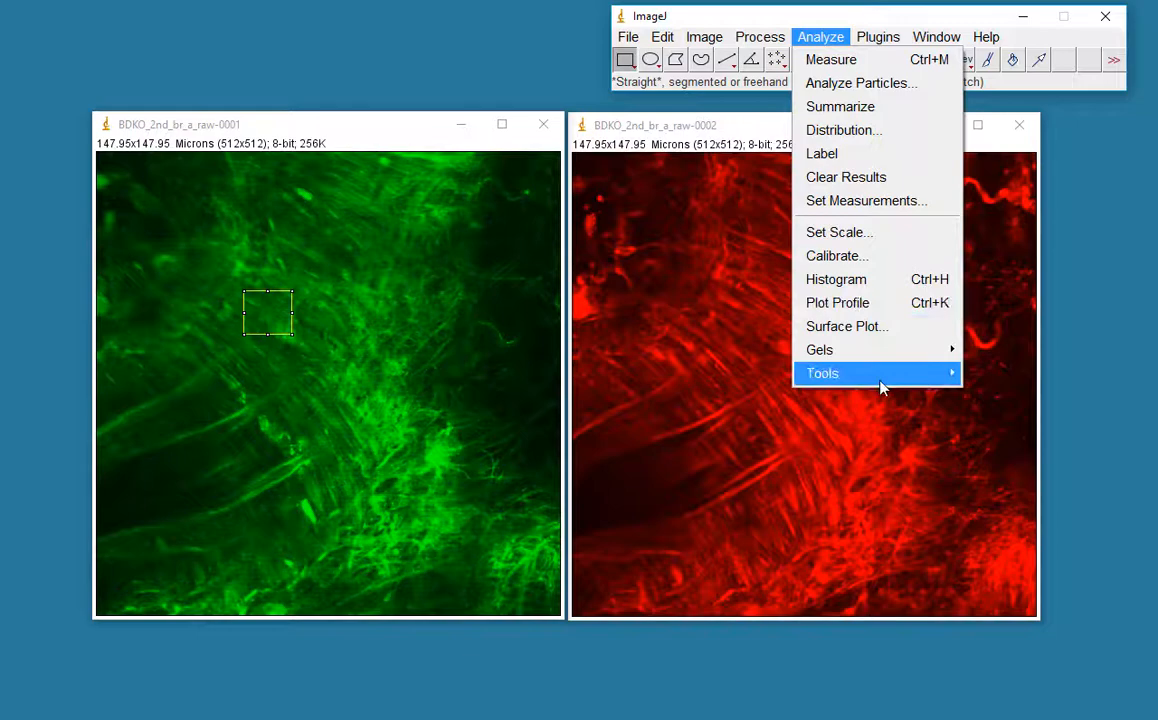
pyautogui.moveTo(822, 373)
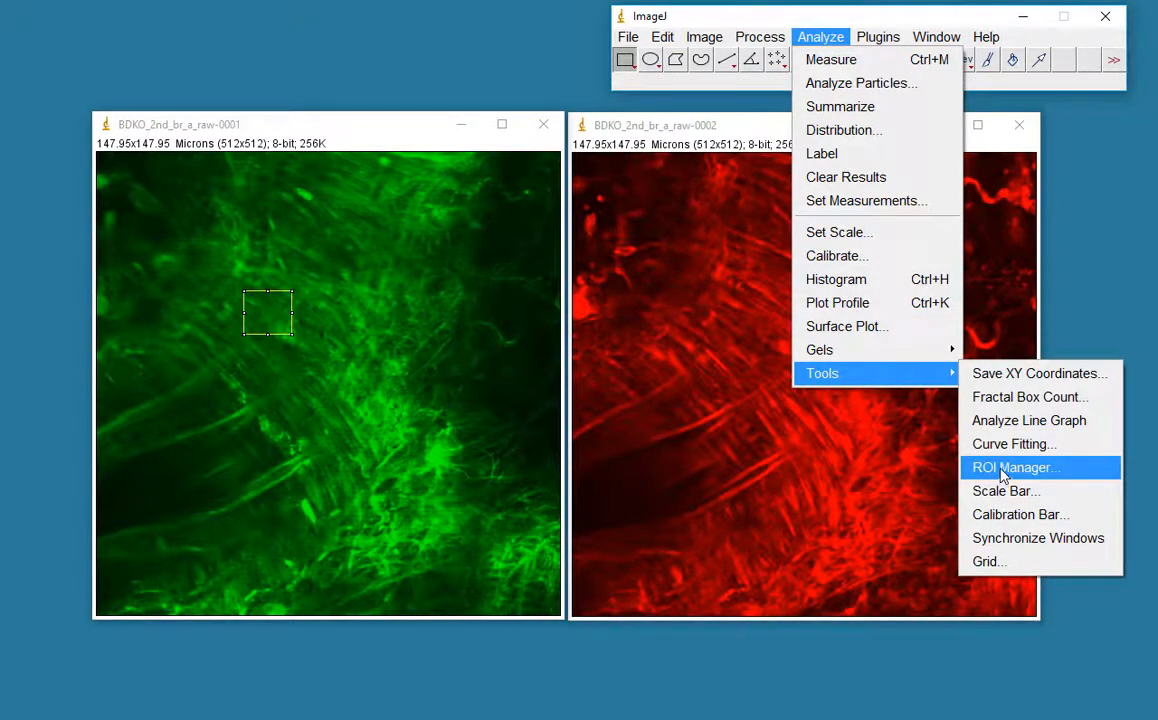
pyautogui.click(1013, 467)
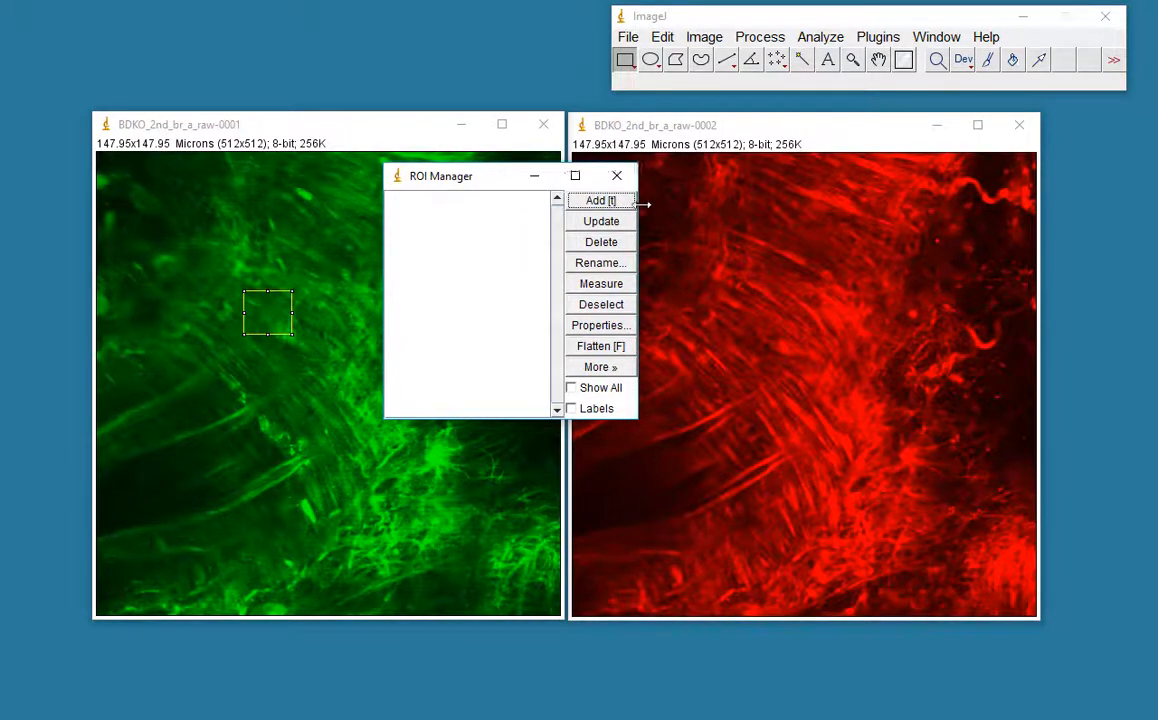
# Move the ROI Manager aside, add the square region, and rename it 'wee box 1'.
pyautogui.moveTo(440, 176); pyautogui.dragTo(905, 246)
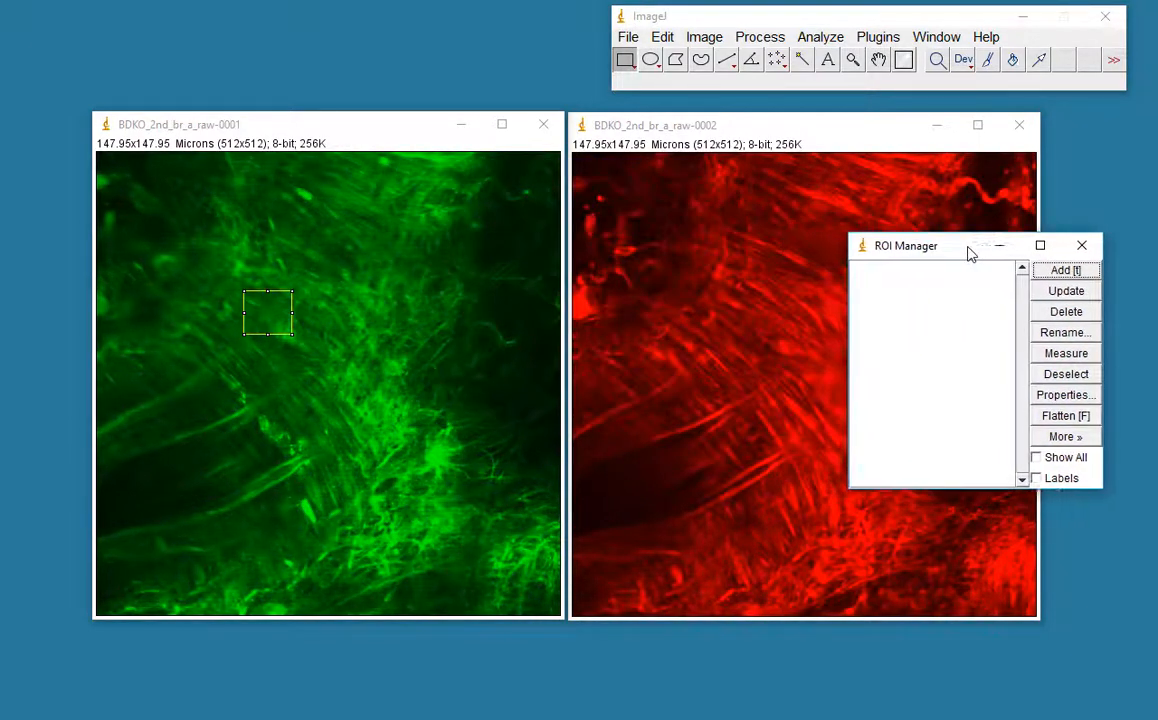
pyautogui.moveTo(282, 300)
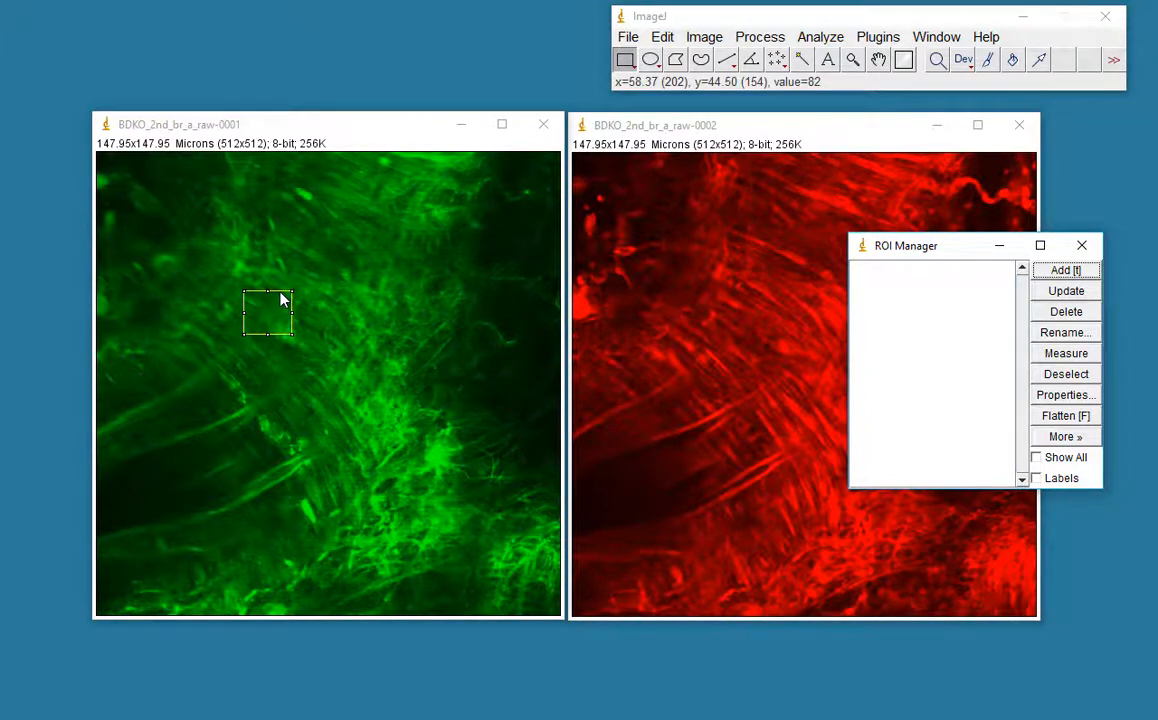
pyautogui.click(1065, 270)
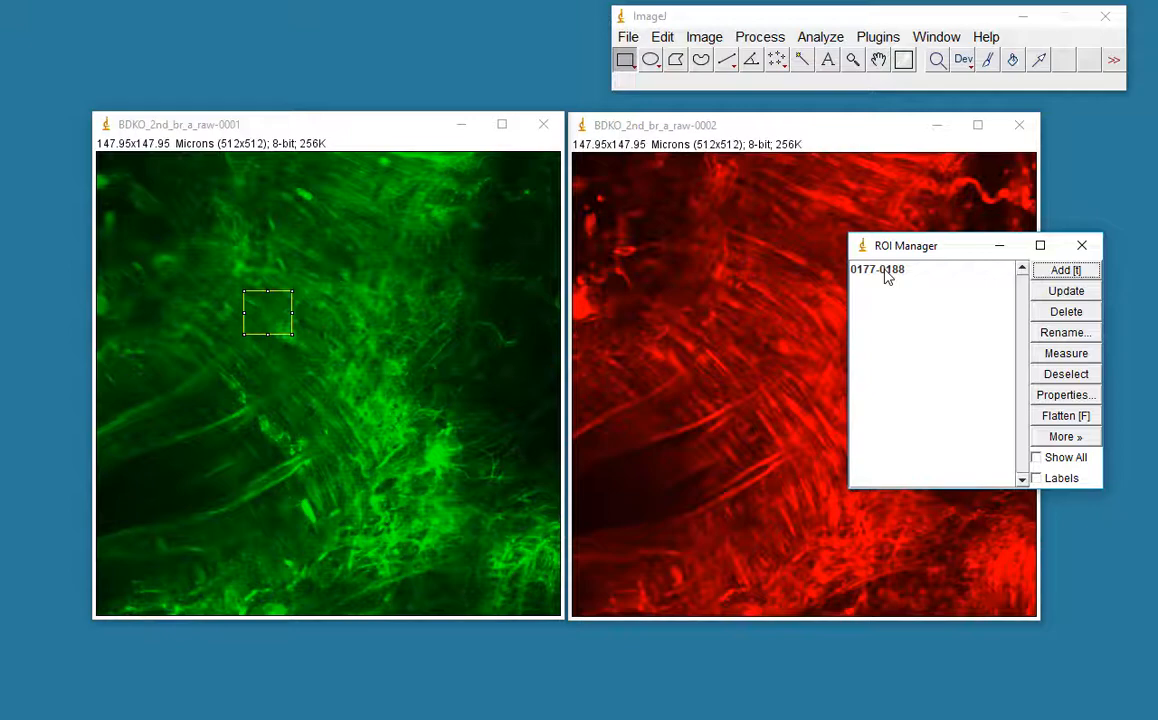
pyautogui.click(877, 269)
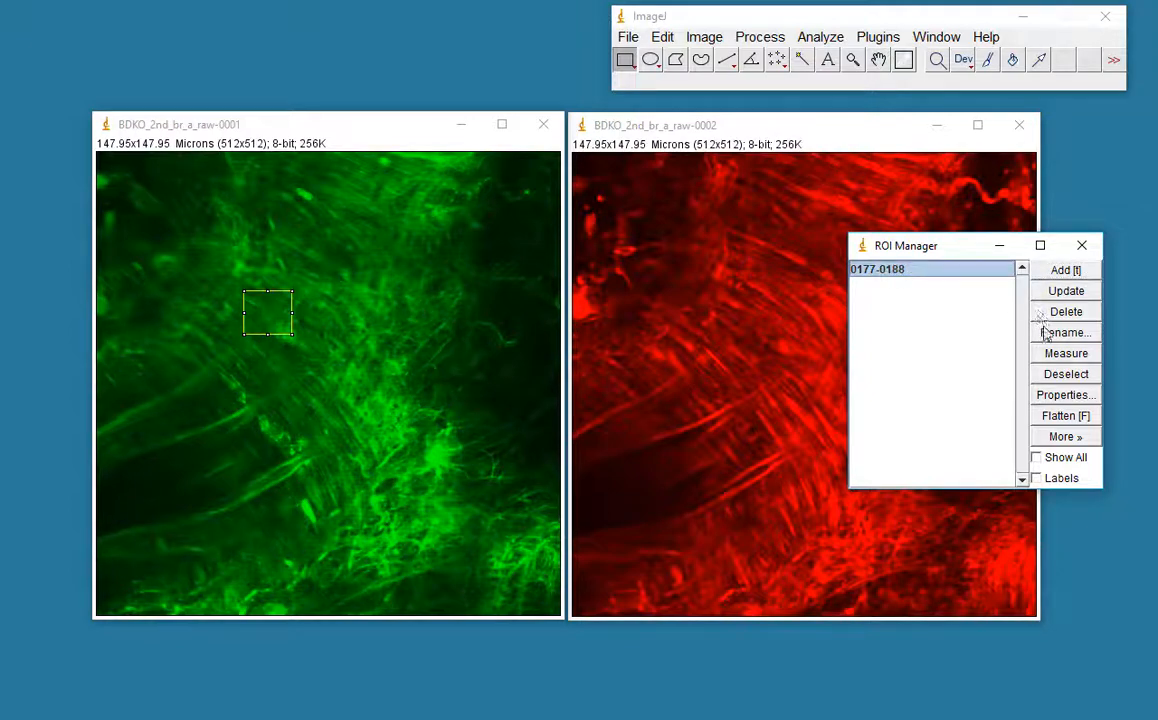
pyautogui.click(1065, 332)
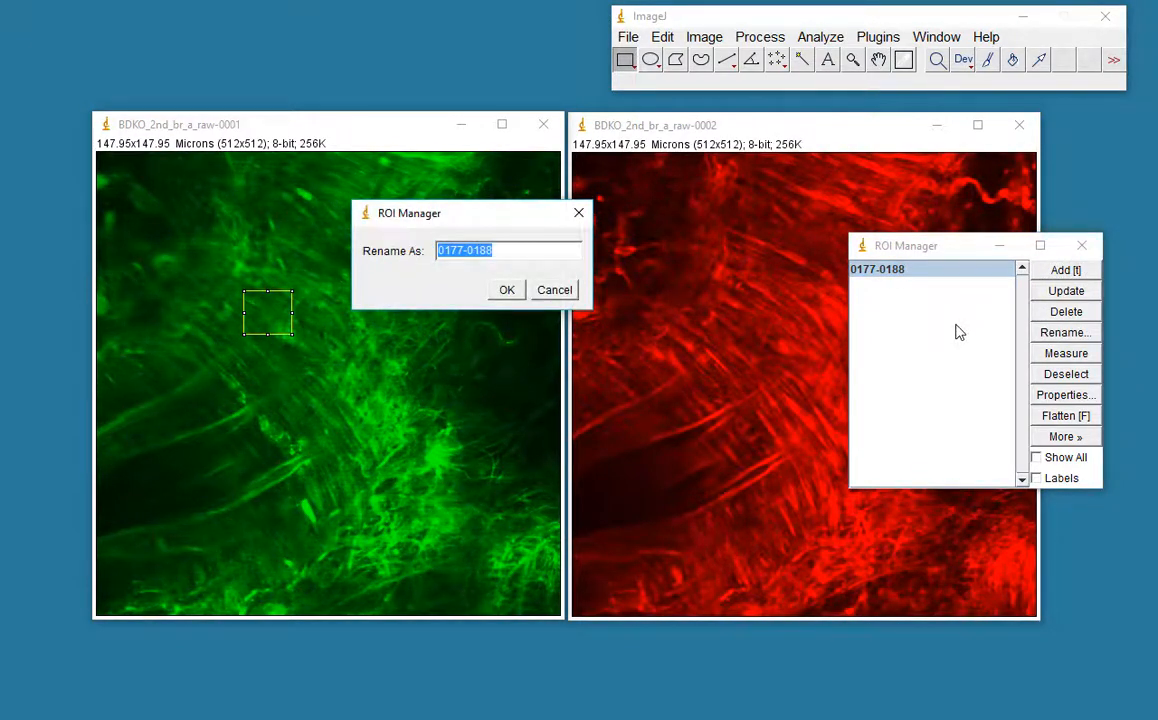
pyautogui.write('wee')
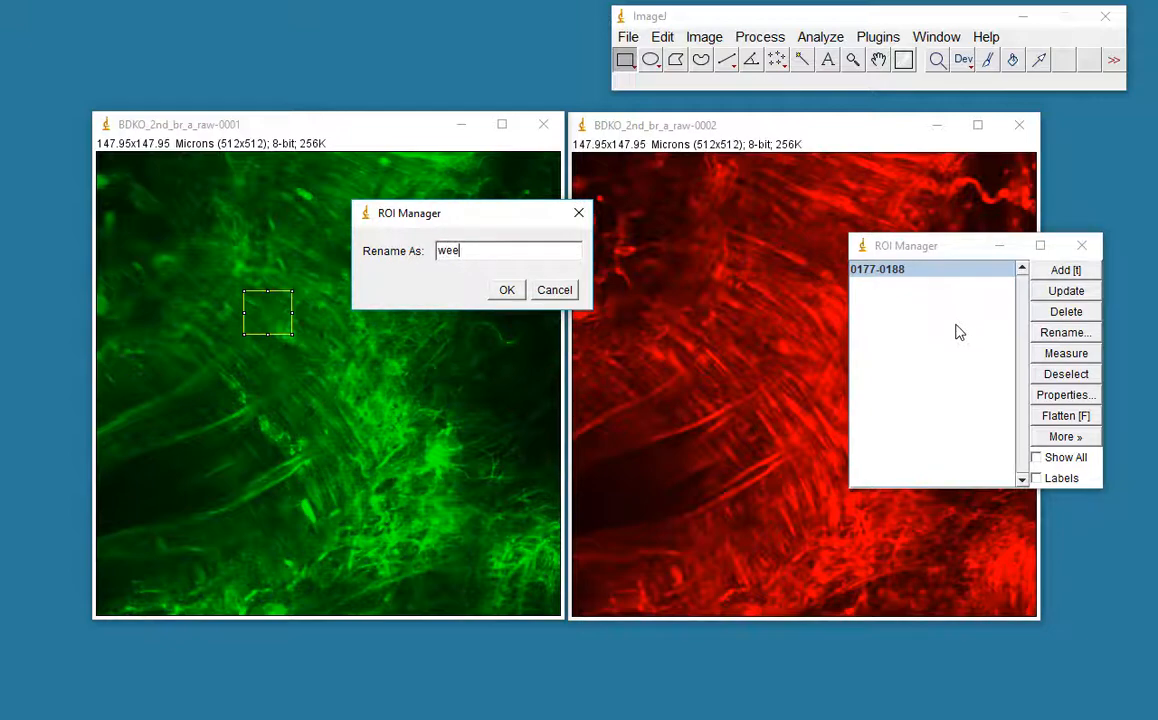
pyautogui.write('box 1')
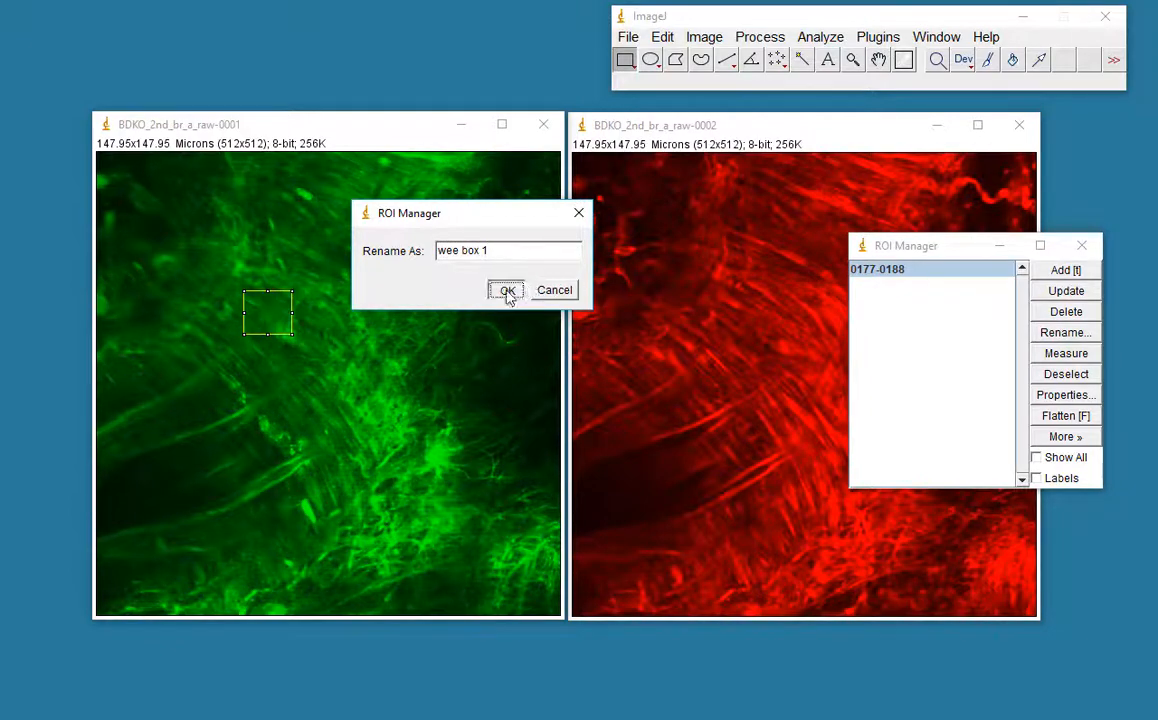
pyautogui.click(506, 290)
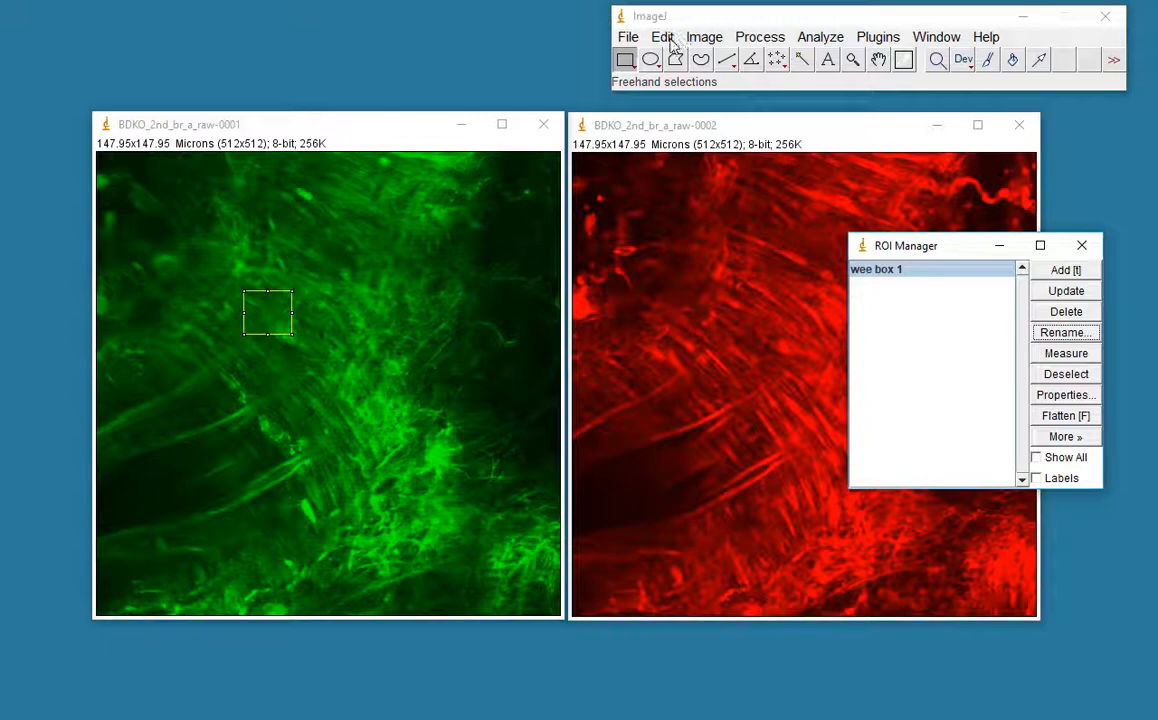
# Use Edit > Selection > Specify to set the selection to 100 by 100 pixels.
pyautogui.click(704, 37)
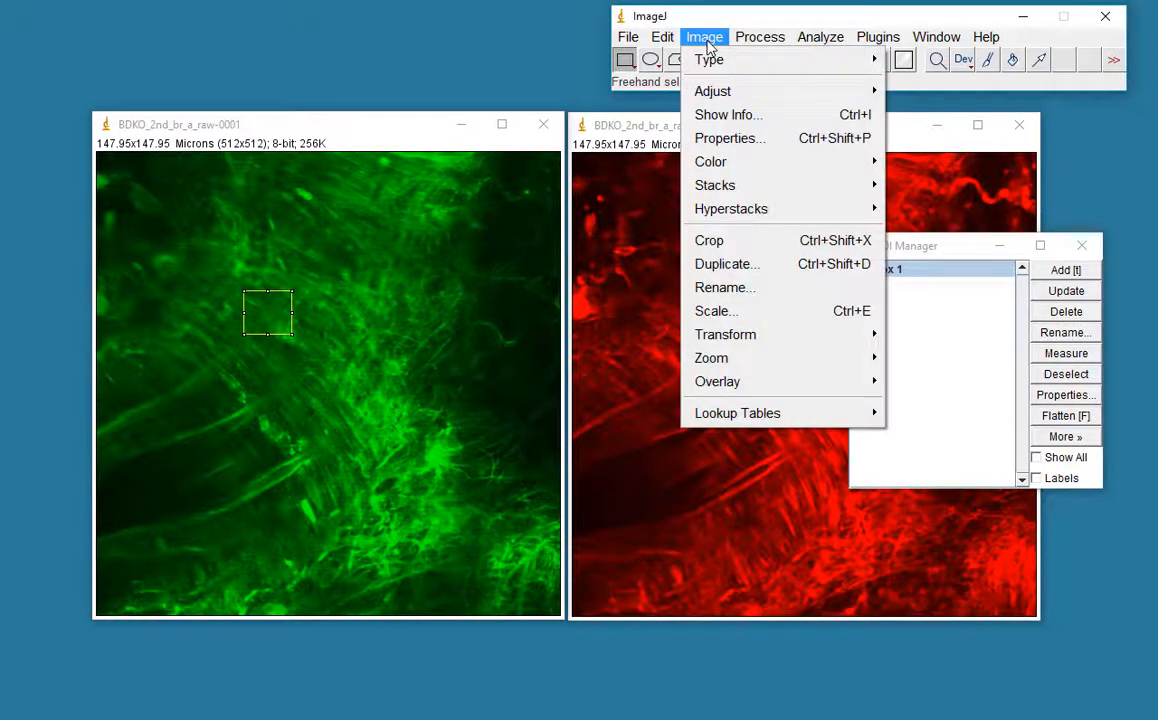
pyautogui.click(662, 37)
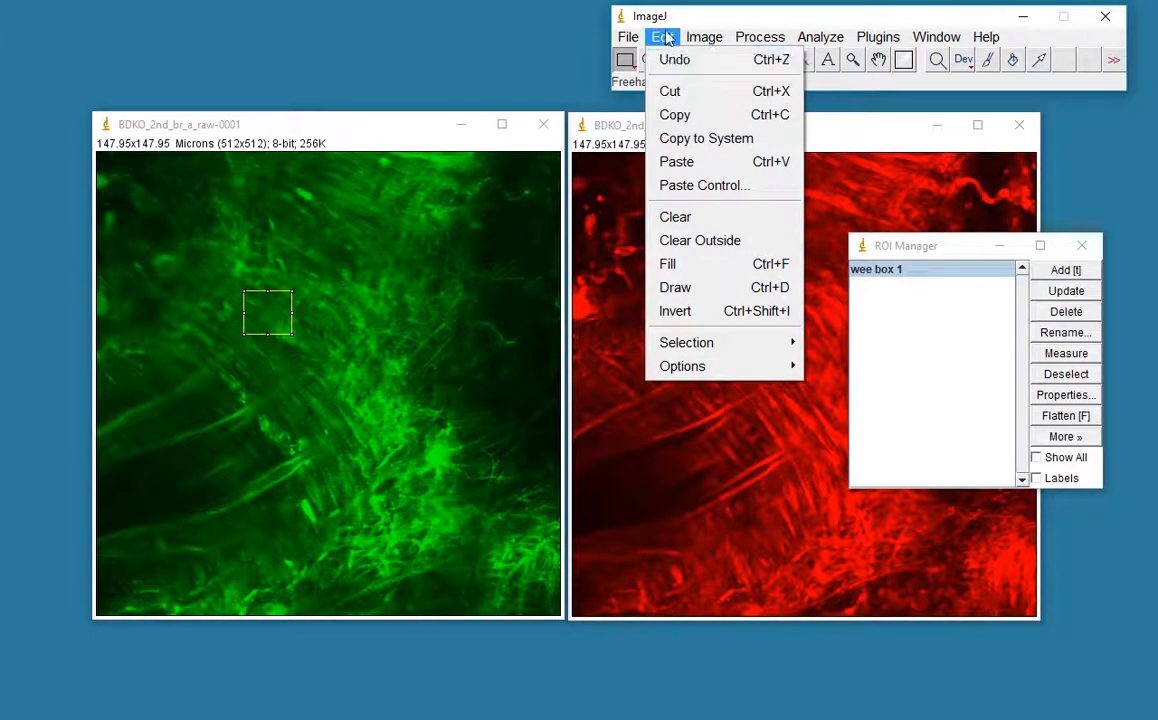
pyautogui.moveTo(686, 342)
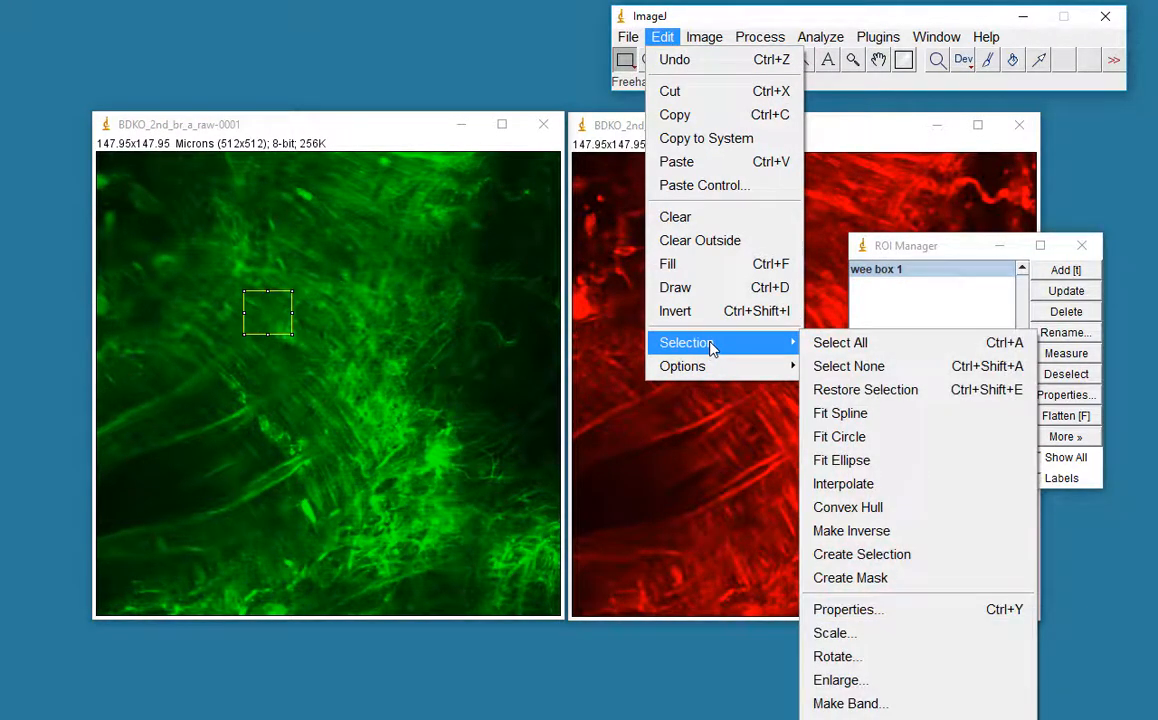
pyautogui.click(843, 609)
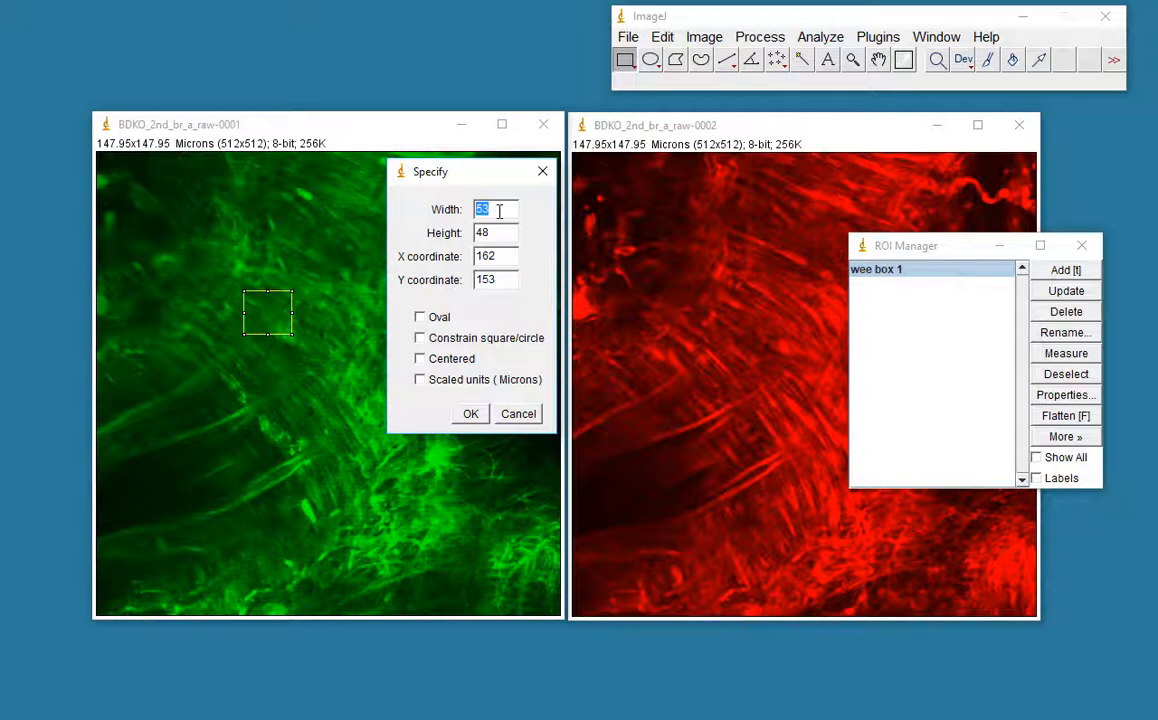
pyautogui.write('100')
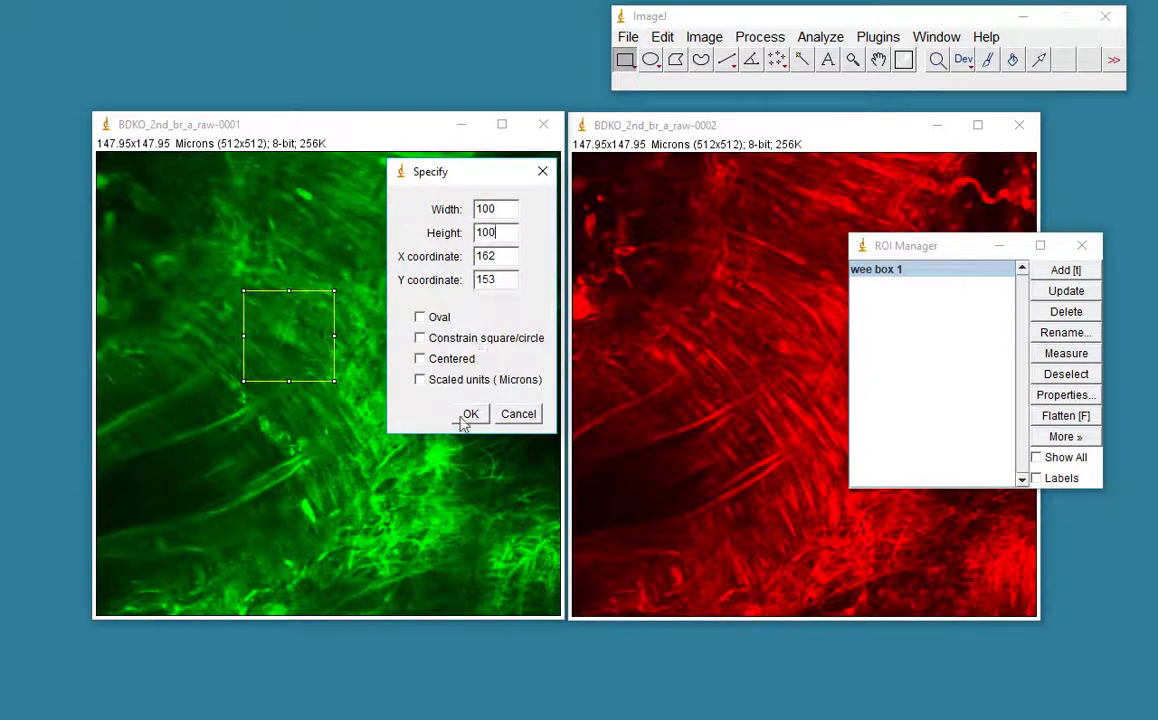
pyautogui.click(470, 414)
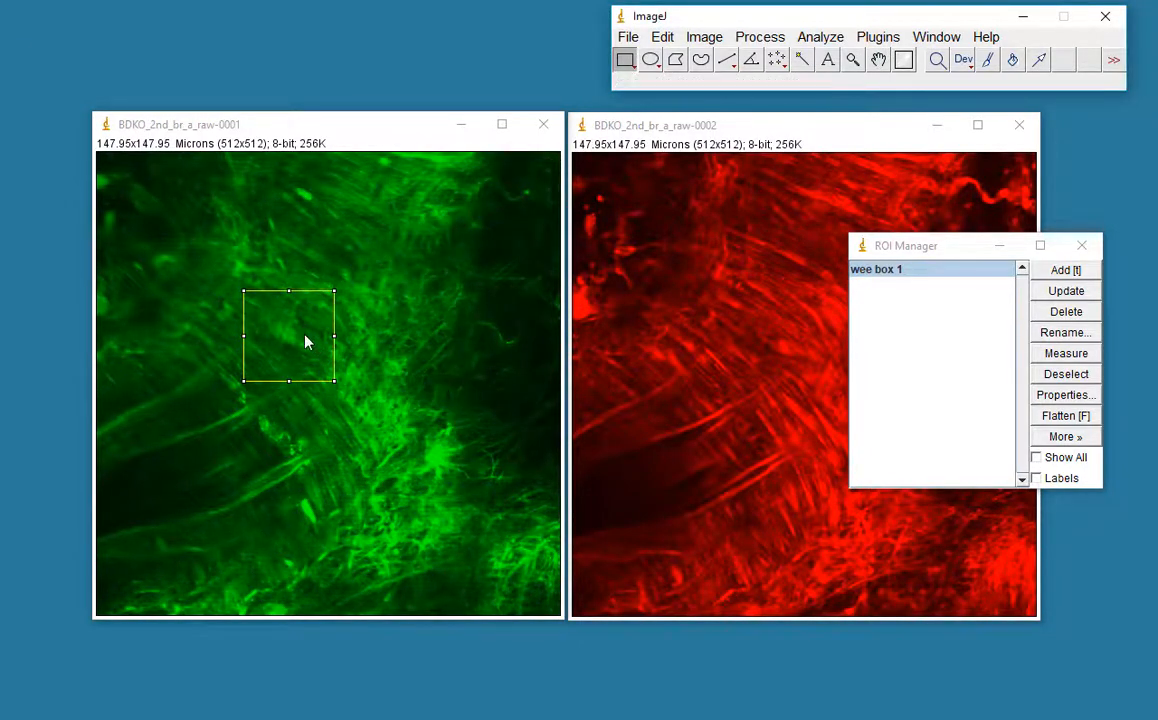
# Move the square onto the bright fibre cluster lower in the green image and add it to the ROI list.
pyautogui.moveTo(290, 337); pyautogui.dragTo(385, 455)
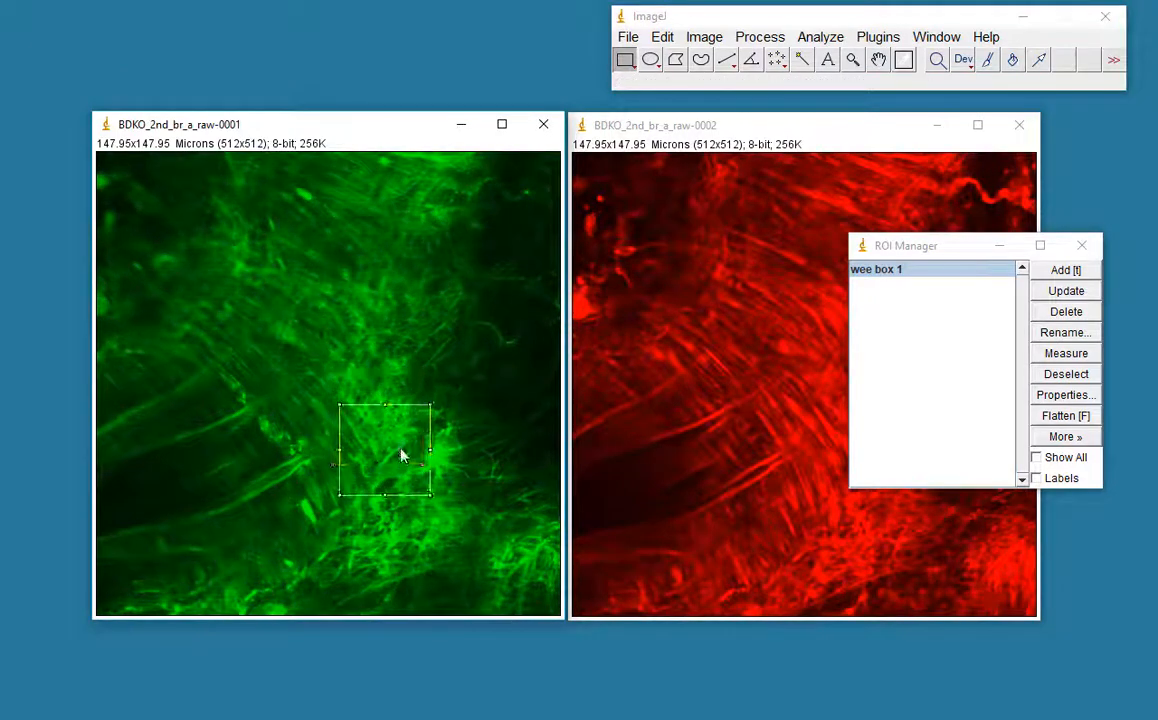
pyautogui.moveTo(398, 448); pyautogui.dragTo(398, 485)
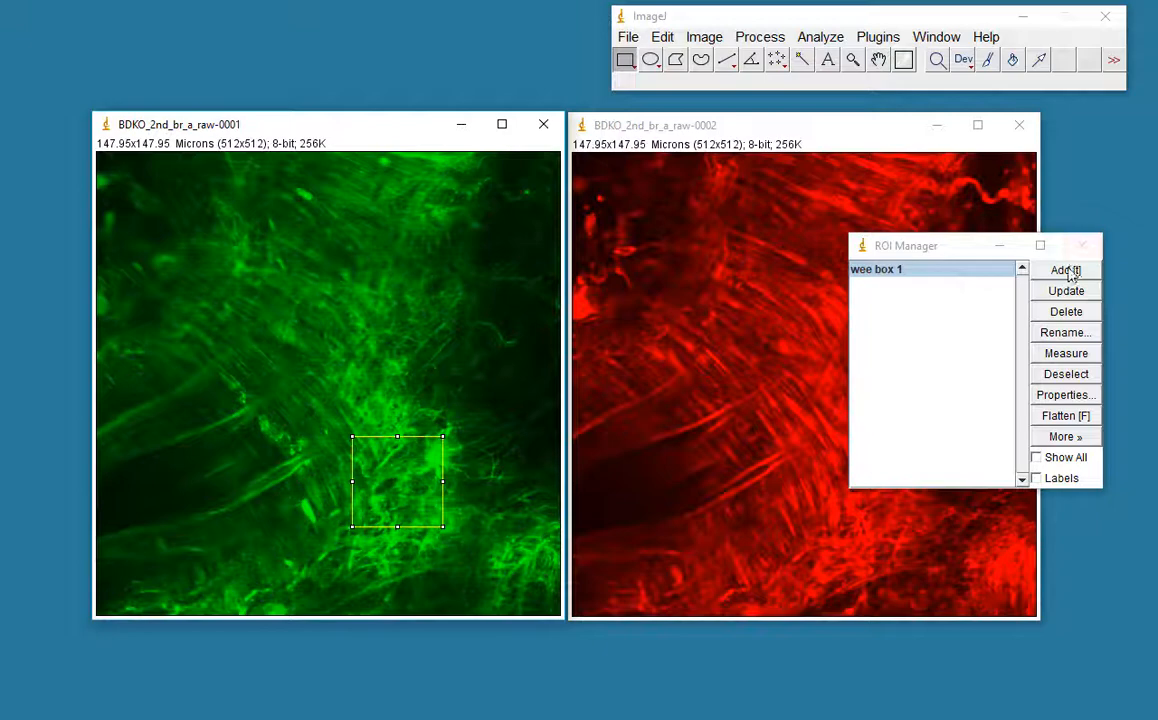
pyautogui.click(1065, 269)
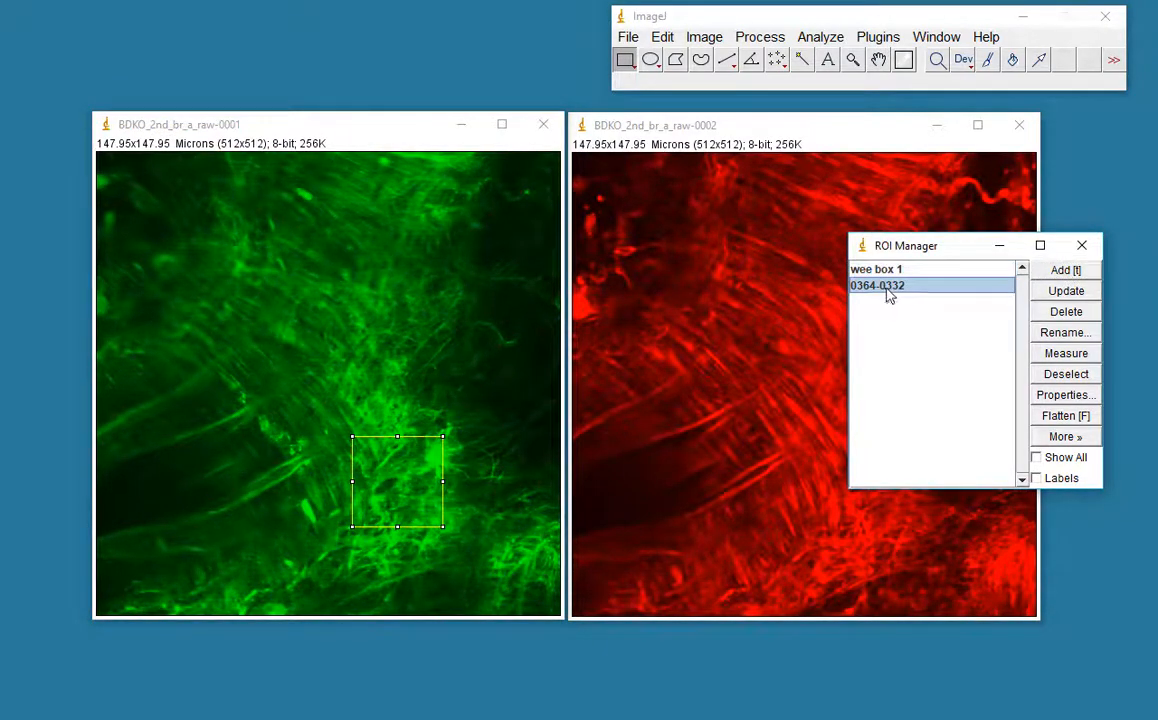
# Rename the new region '100x100 box', then reselect wee box 1.
pyautogui.click(1065, 332)
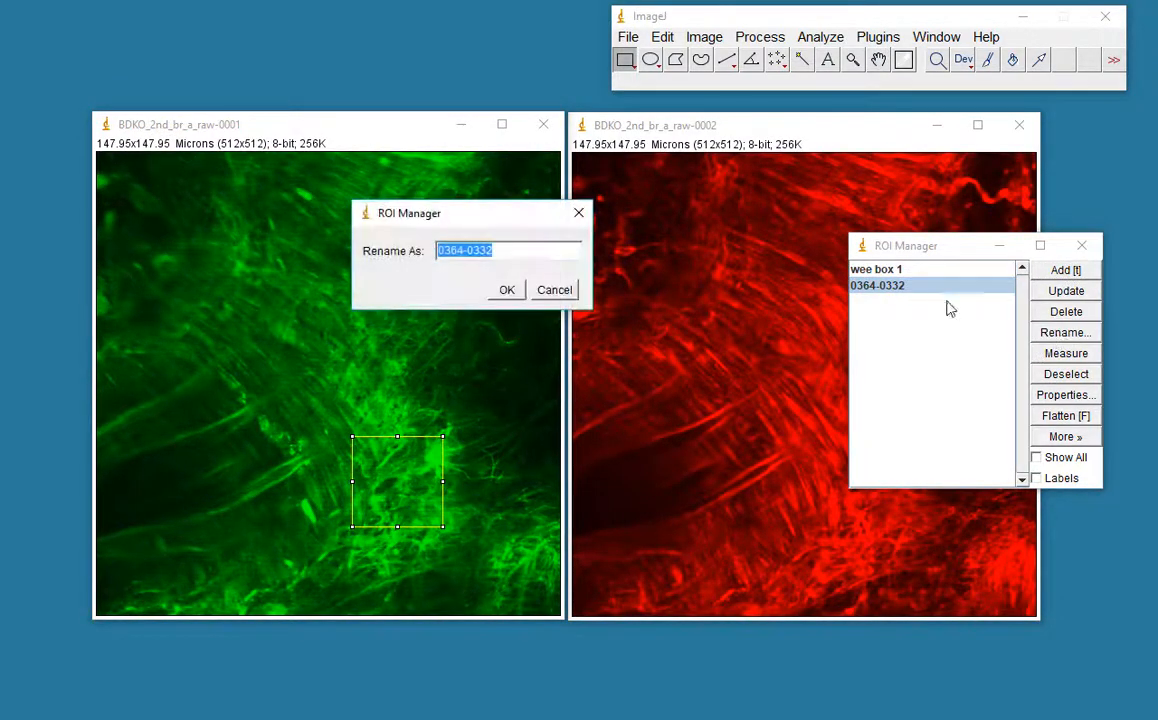
pyautogui.write('100x100 bo')
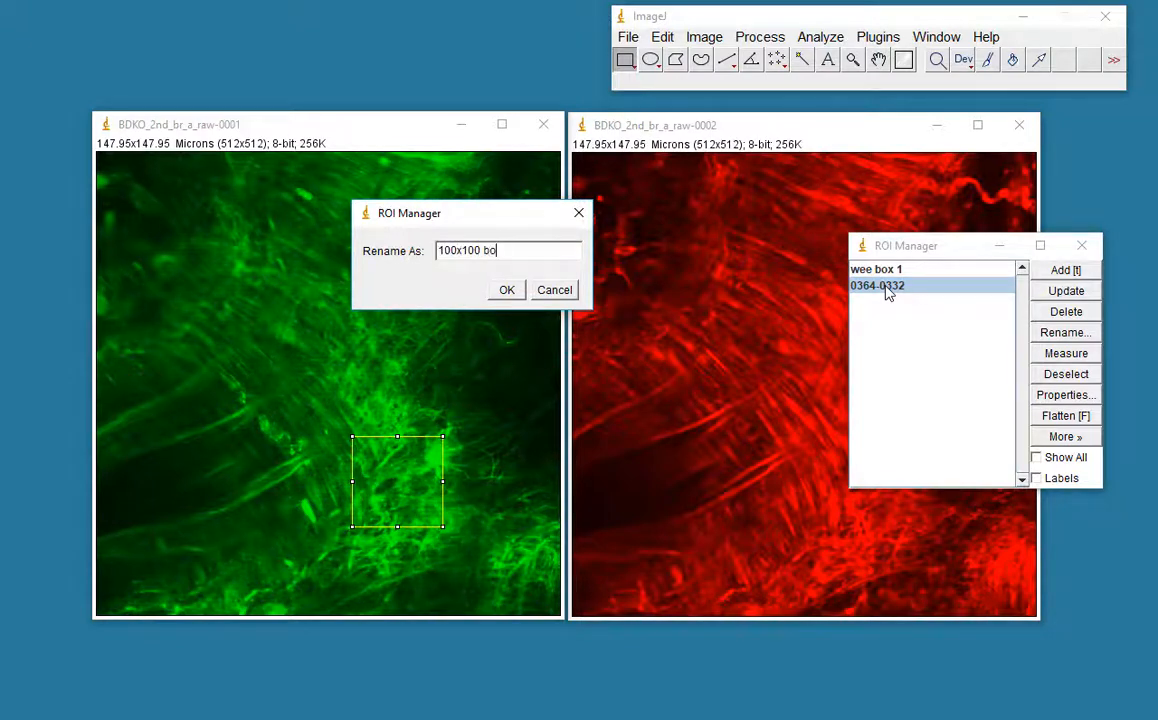
pyautogui.write('x')
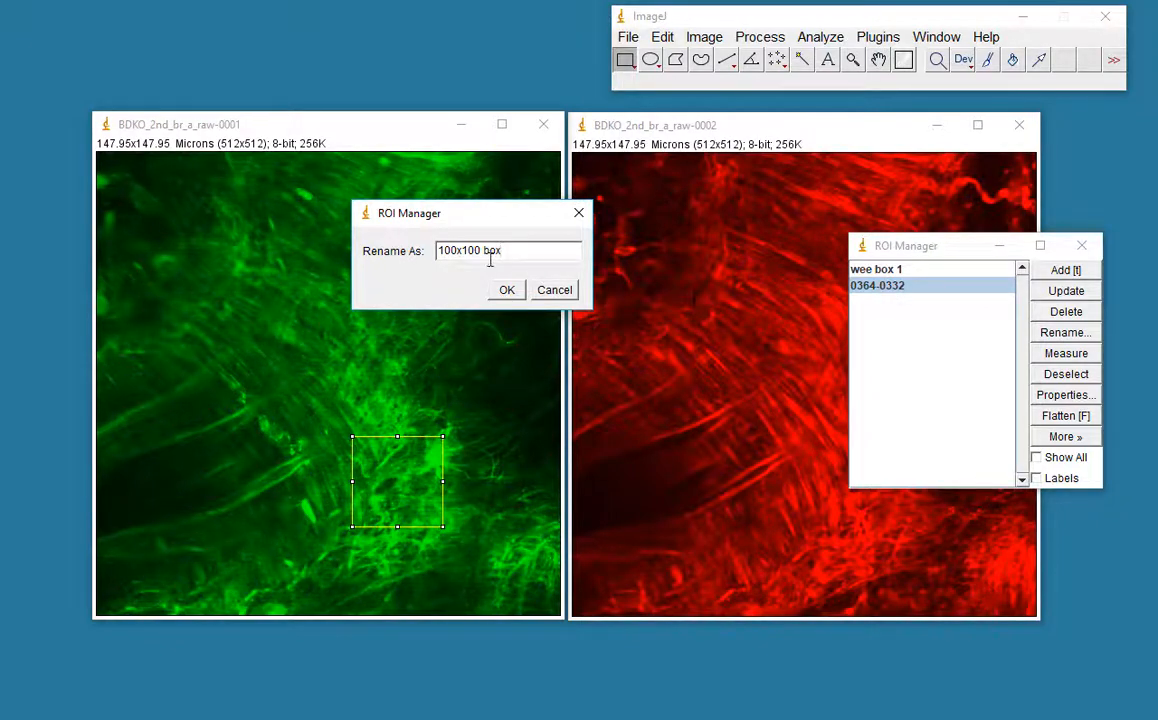
pyautogui.click(507, 289)
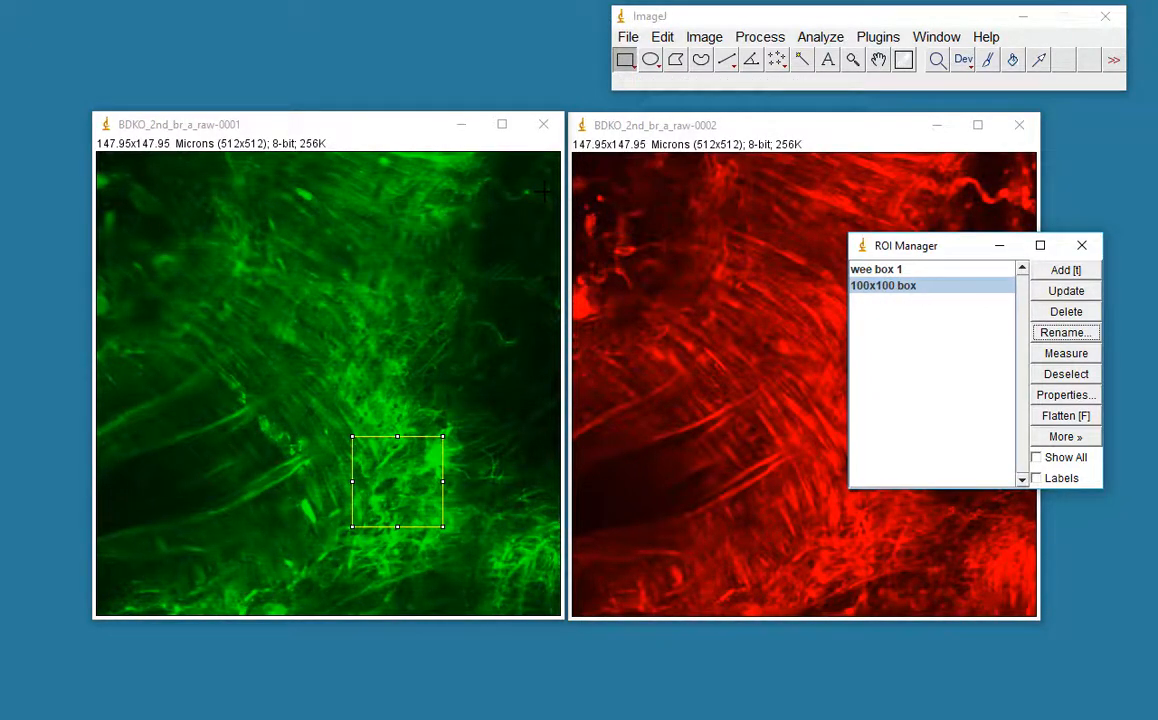
pyautogui.click(876, 269)
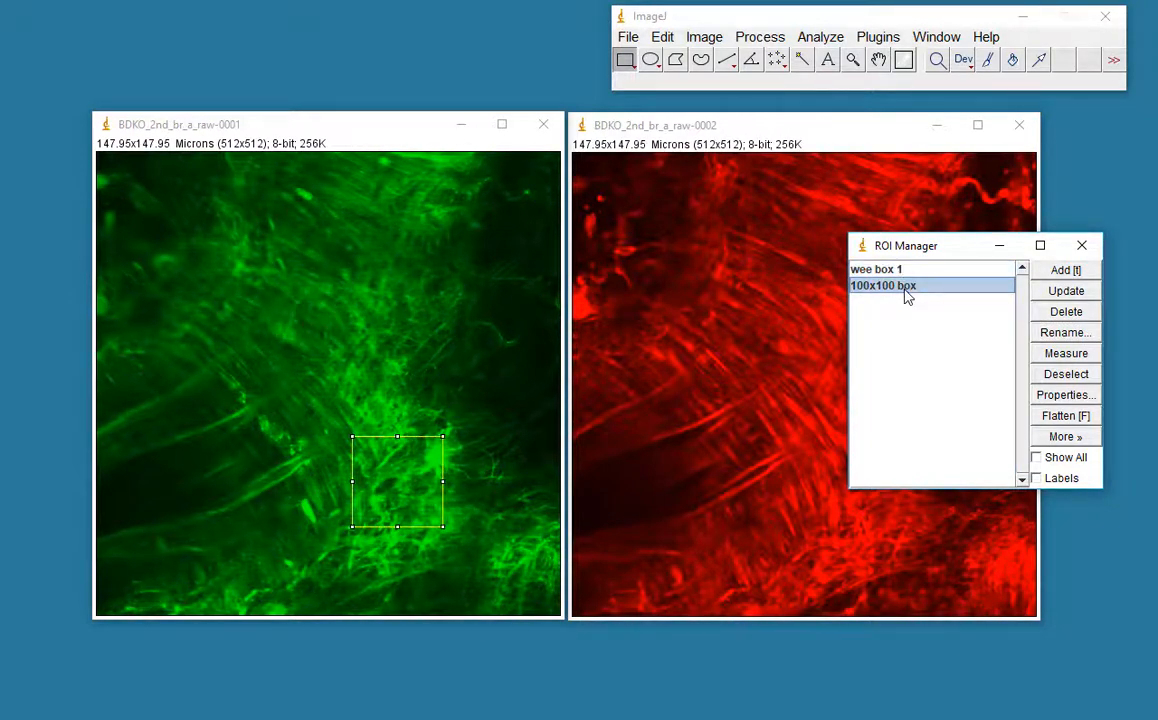
pyautogui.click(876, 269)
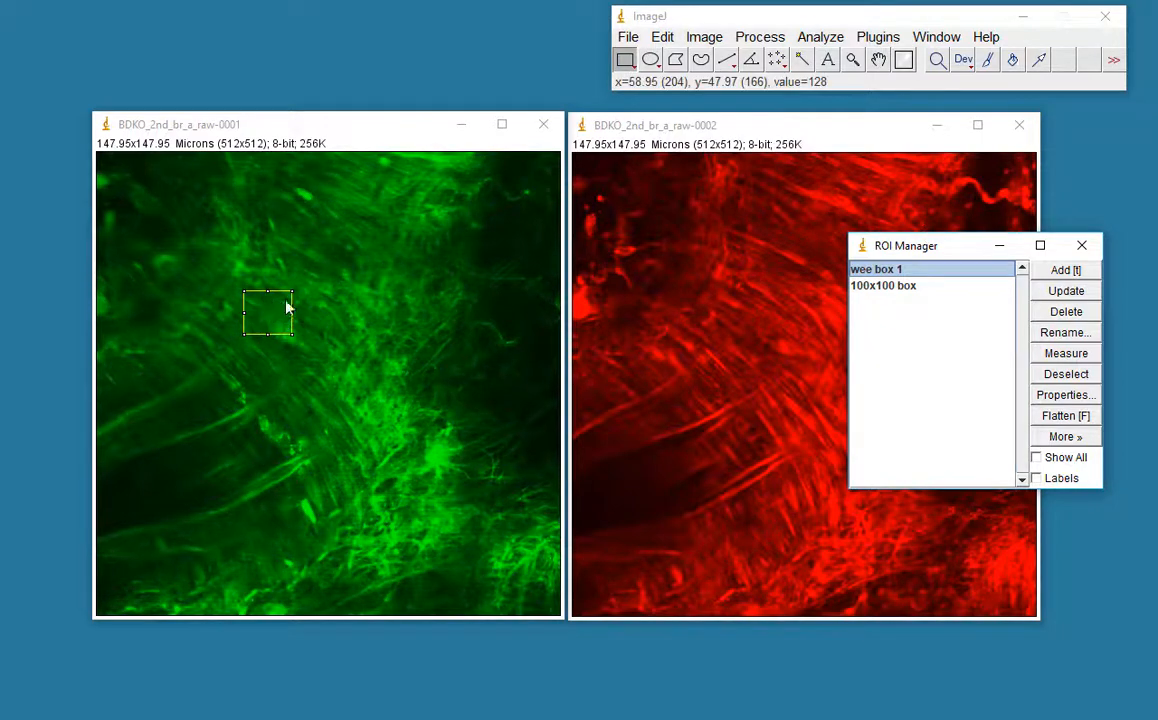
pyautogui.click(878, 59)
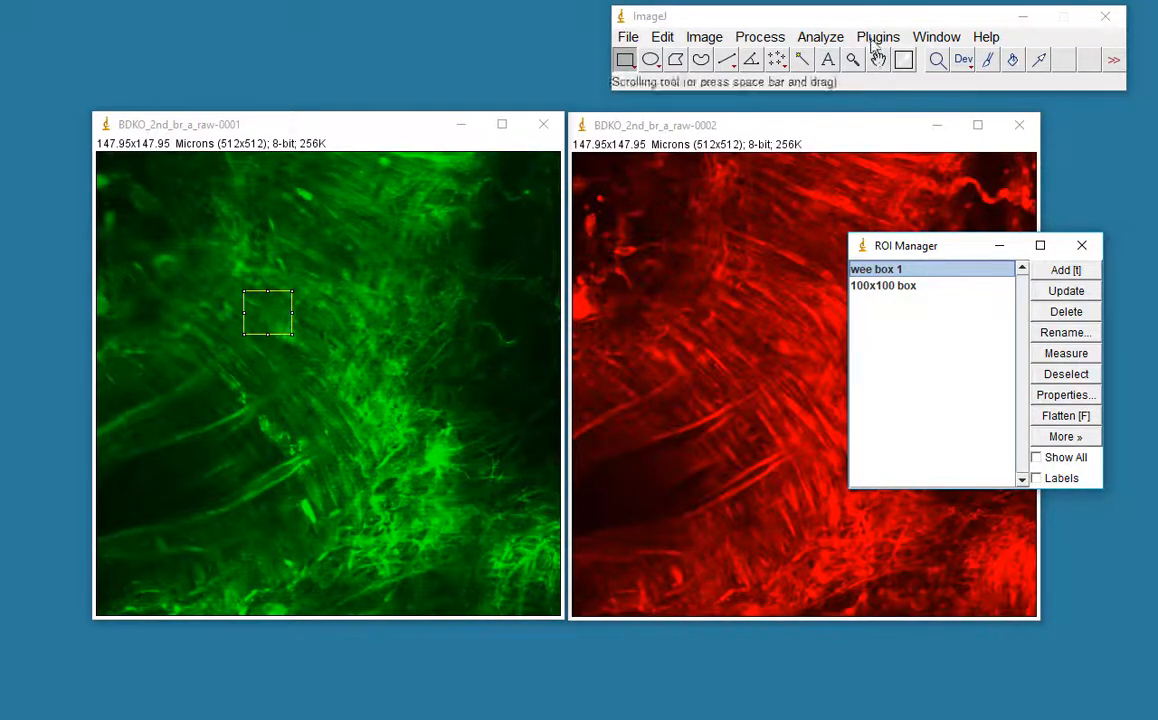
pyautogui.click(820, 37)
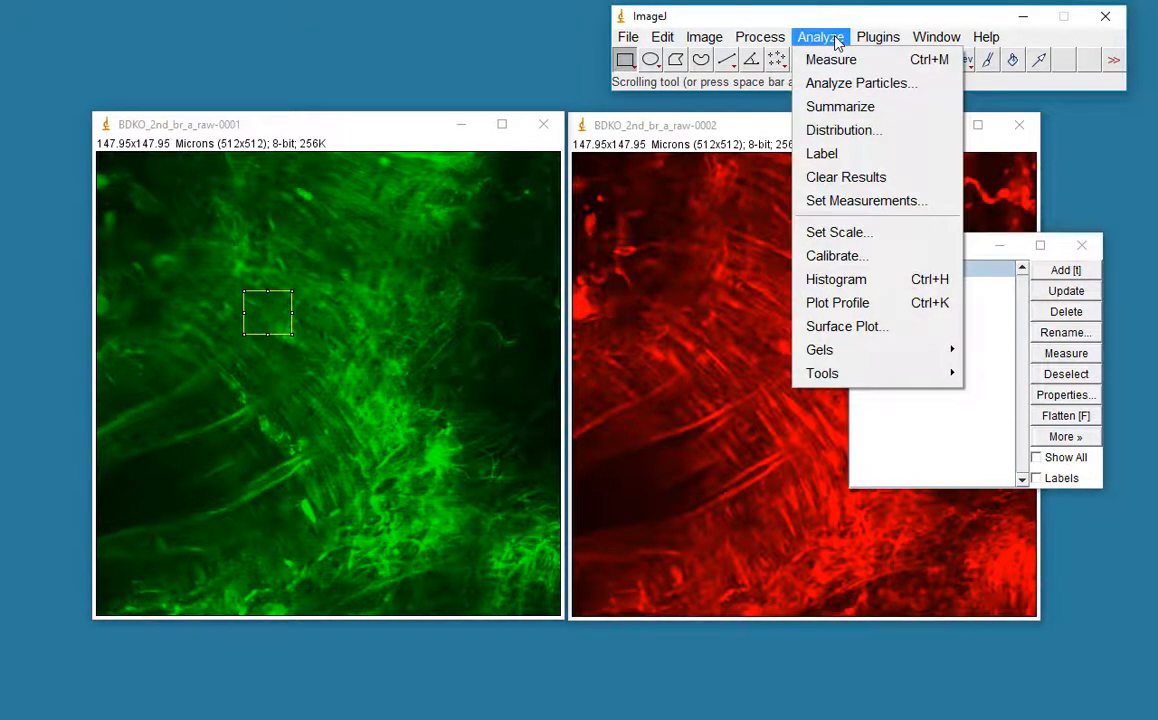
# Set measurements to Area, Mean, Modal, Min & max and Integrated density, dropping shape descriptors.
pyautogui.click(865, 200)
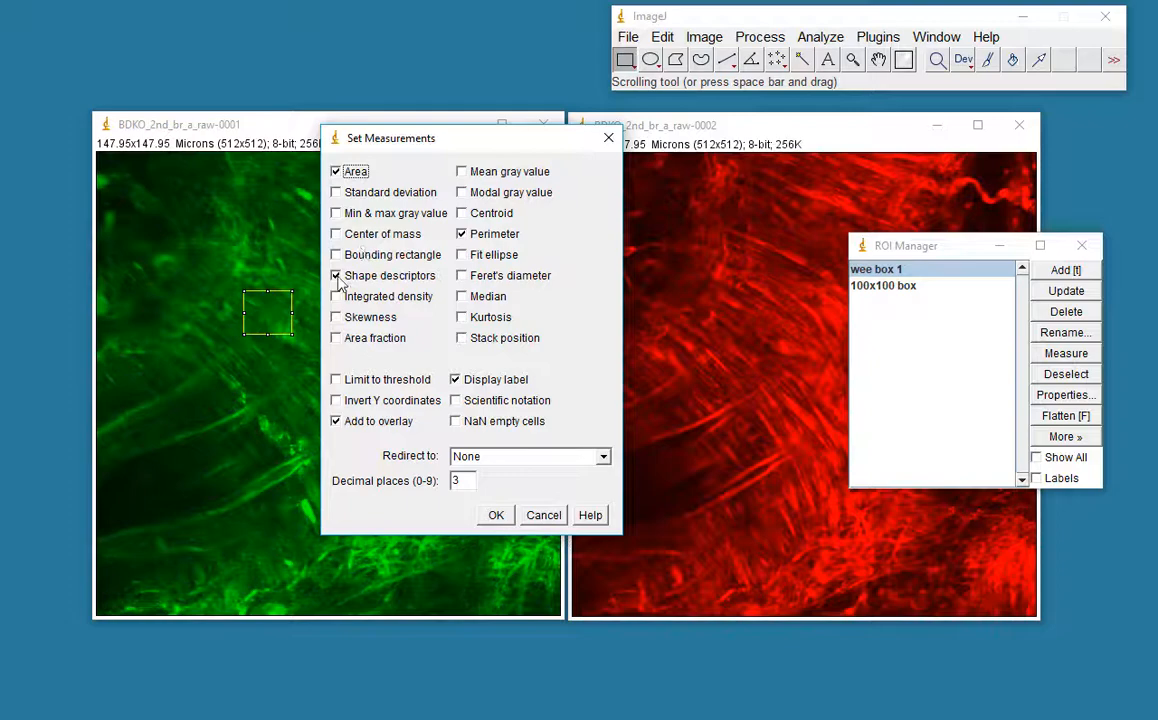
pyautogui.click(336, 275)
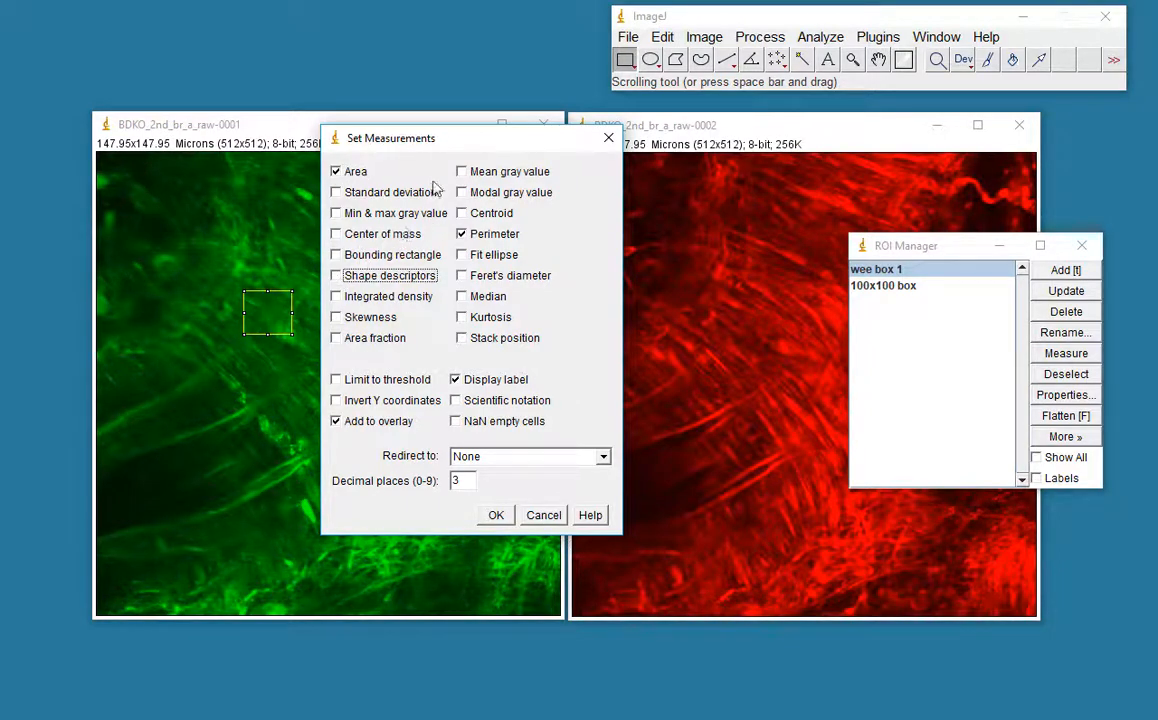
pyautogui.click(461, 171)
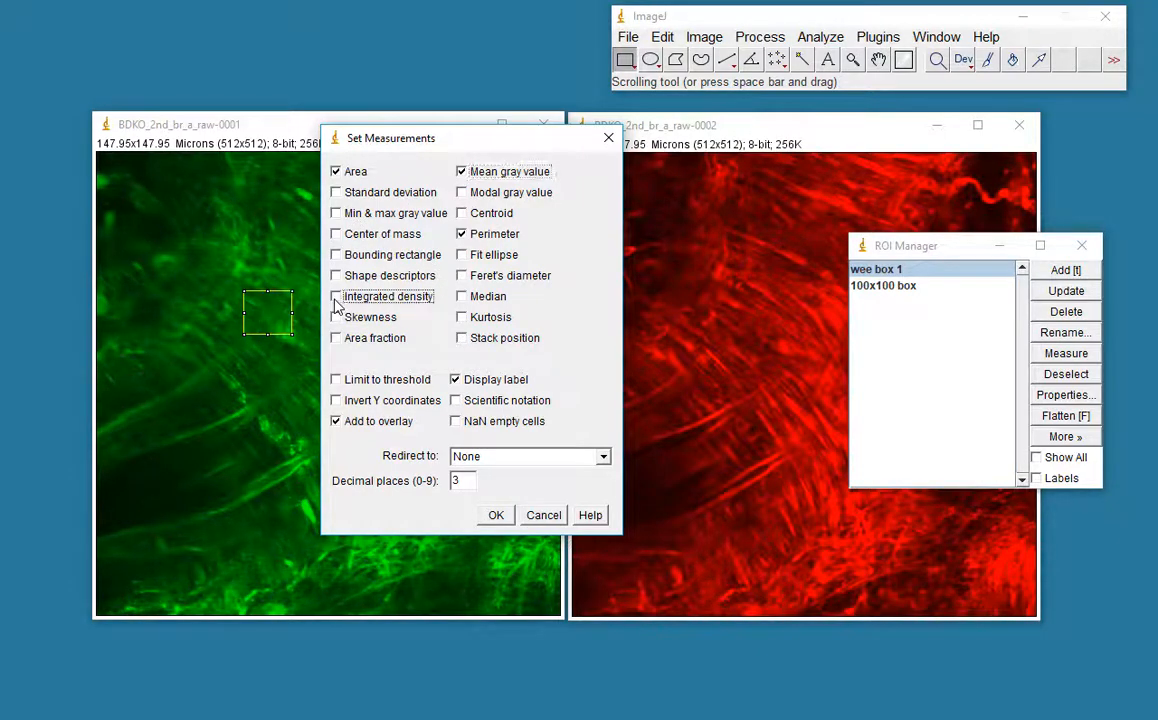
pyautogui.click(336, 296)
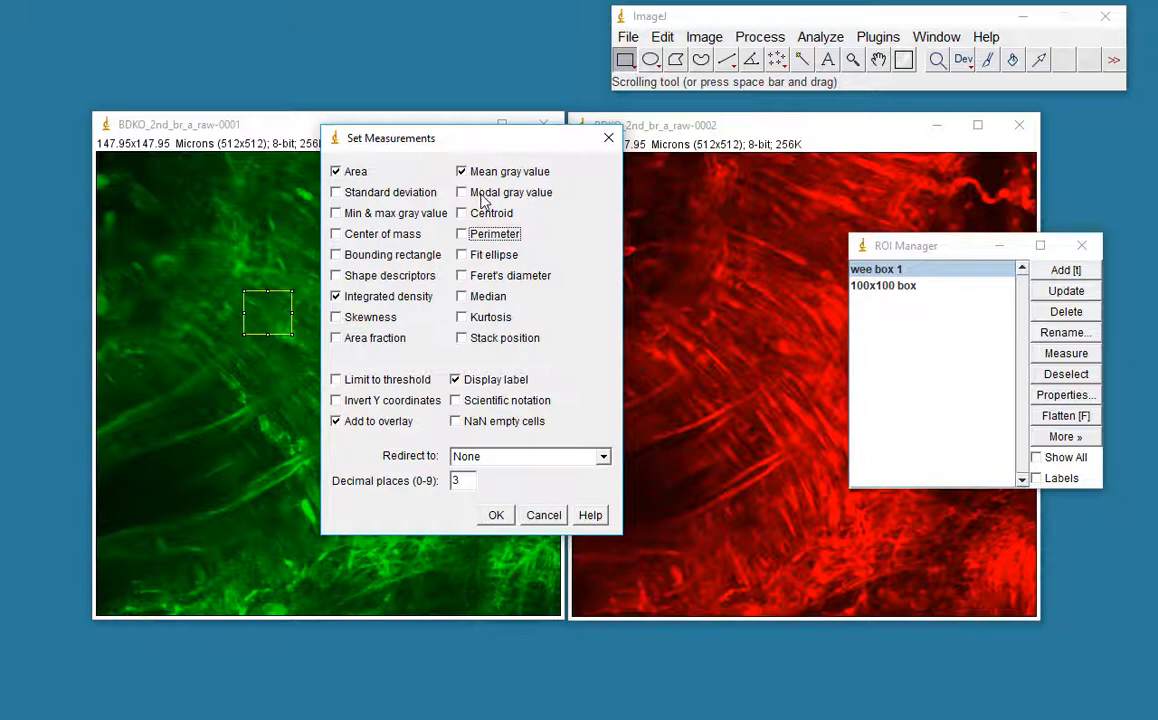
pyautogui.click(461, 192)
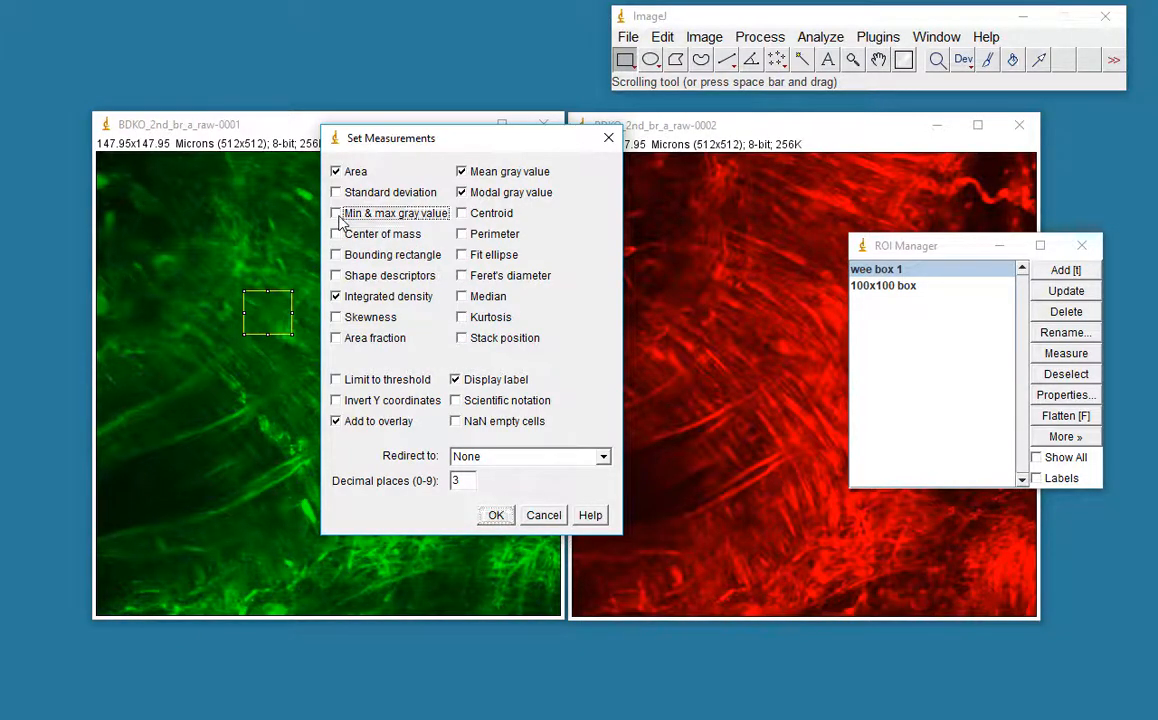
pyautogui.click(336, 213)
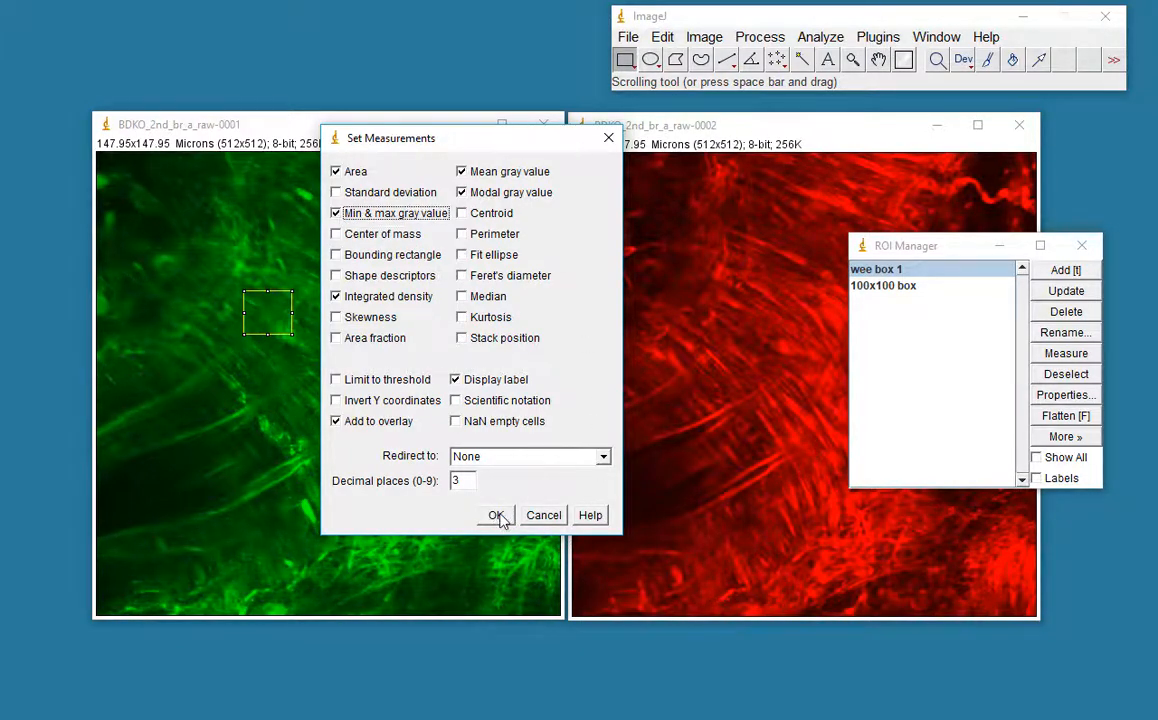
pyautogui.click(494, 515)
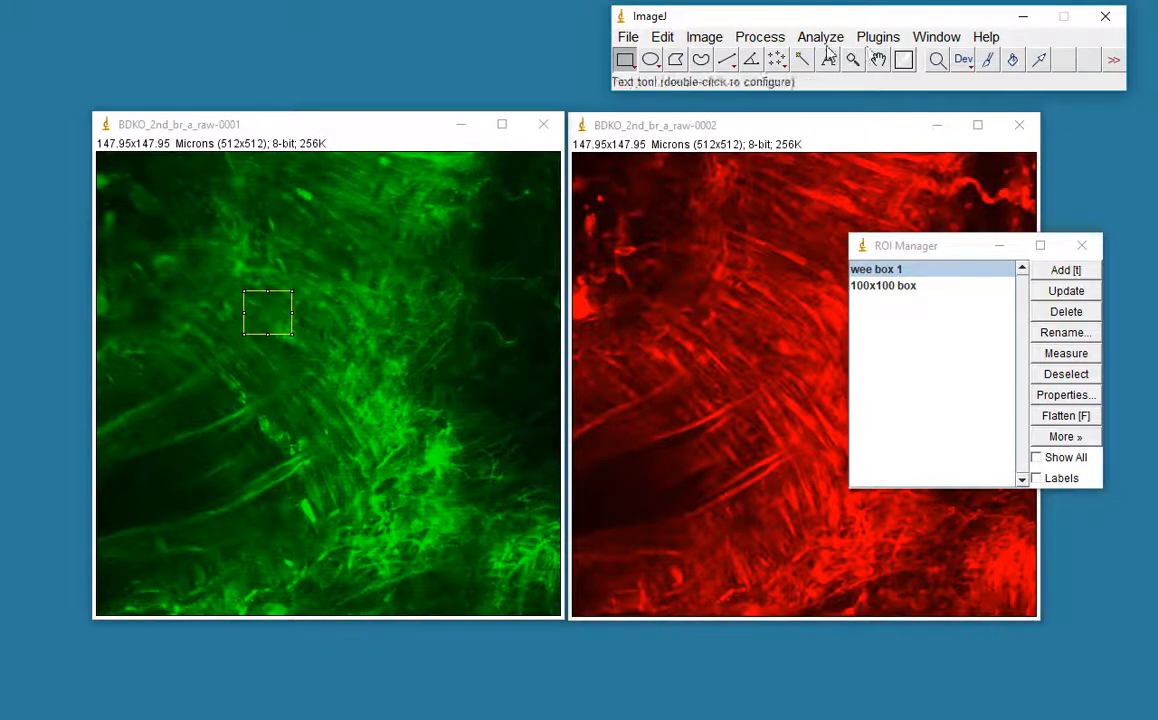
# Measure wee box 1 and 100x100 box on the green image, then move the ROI Manager aside.
pyautogui.click(820, 37)
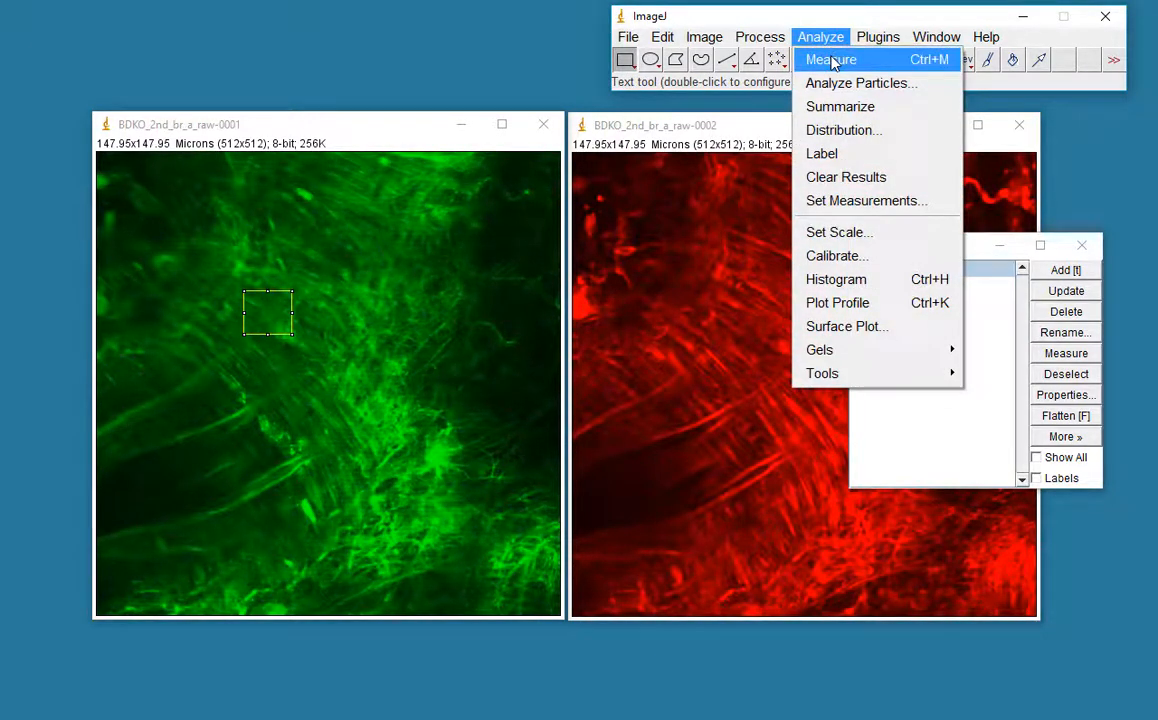
pyautogui.click(830, 59)
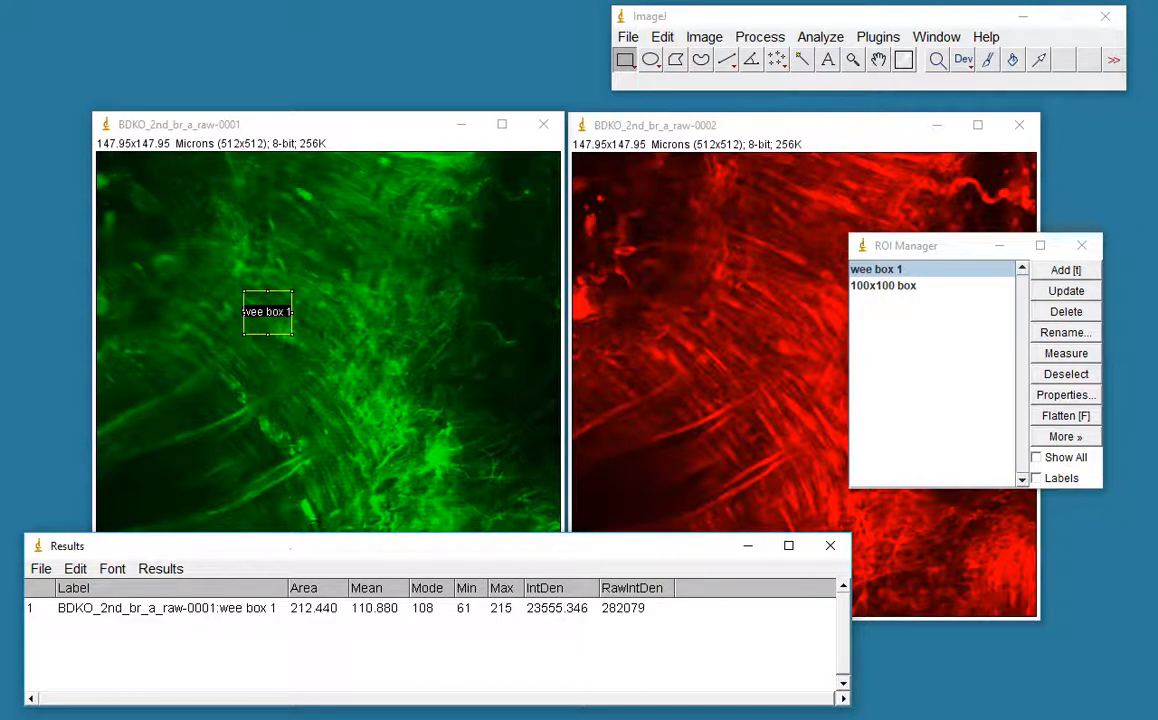
pyautogui.click(883, 285)
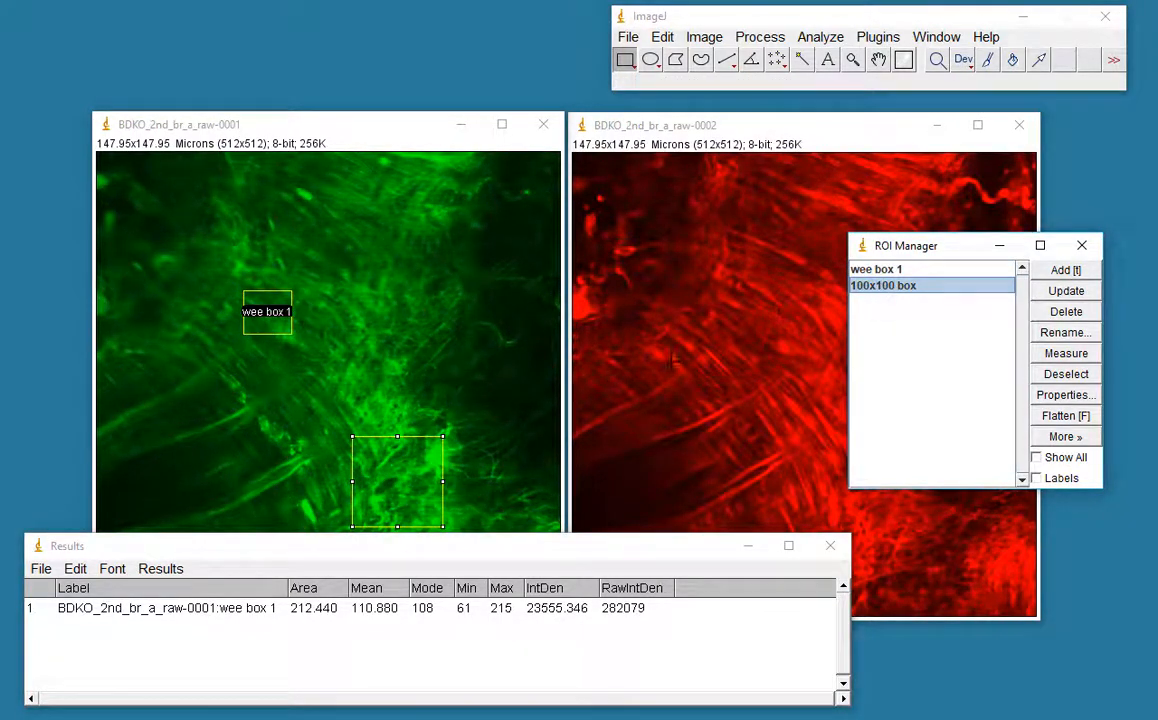
pyautogui.moveTo(827, 59)
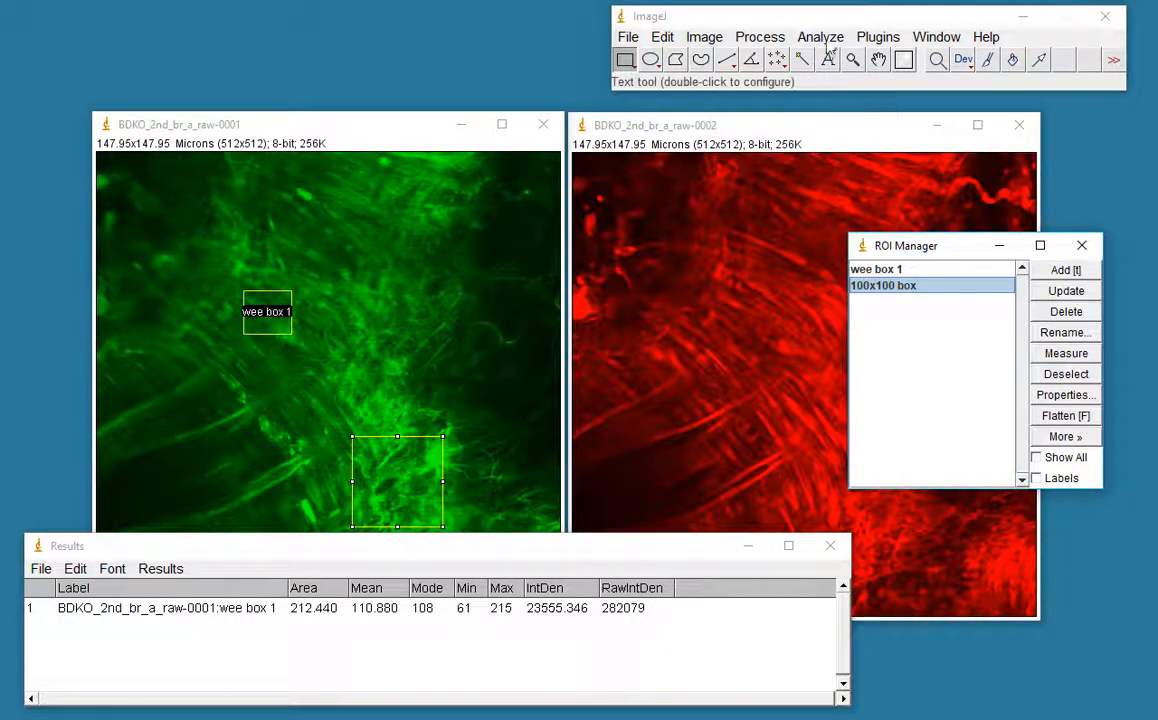
pyautogui.click(1065, 353)
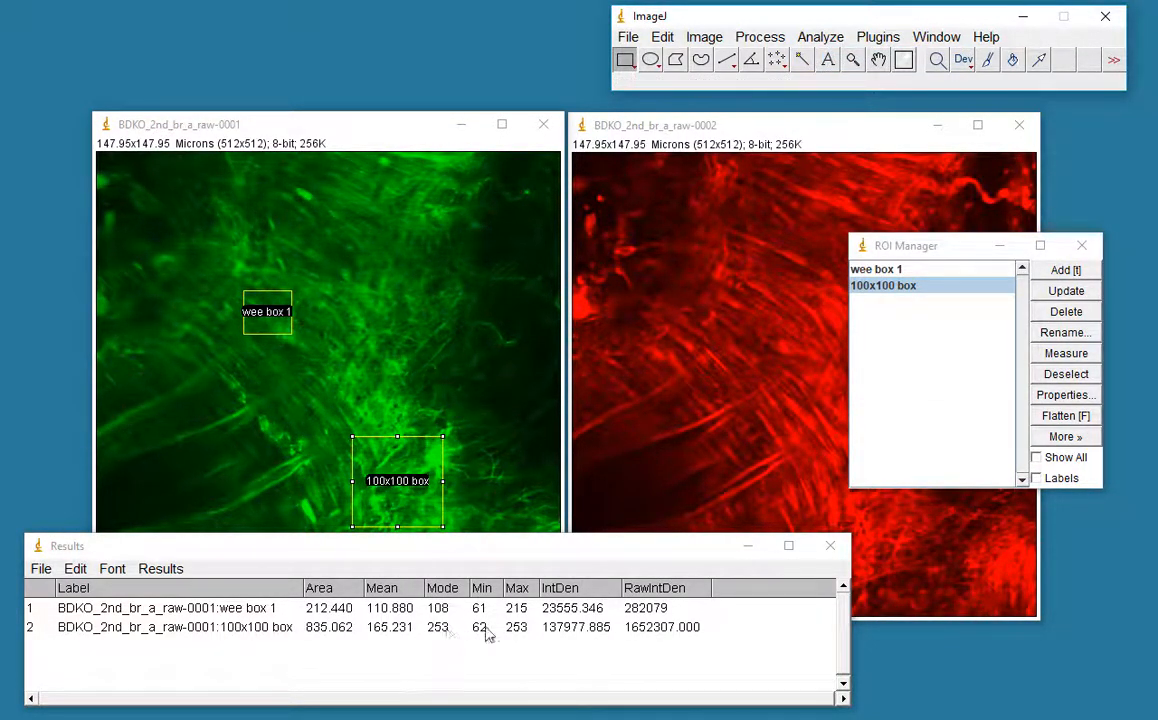
pyautogui.moveTo(895, 215)
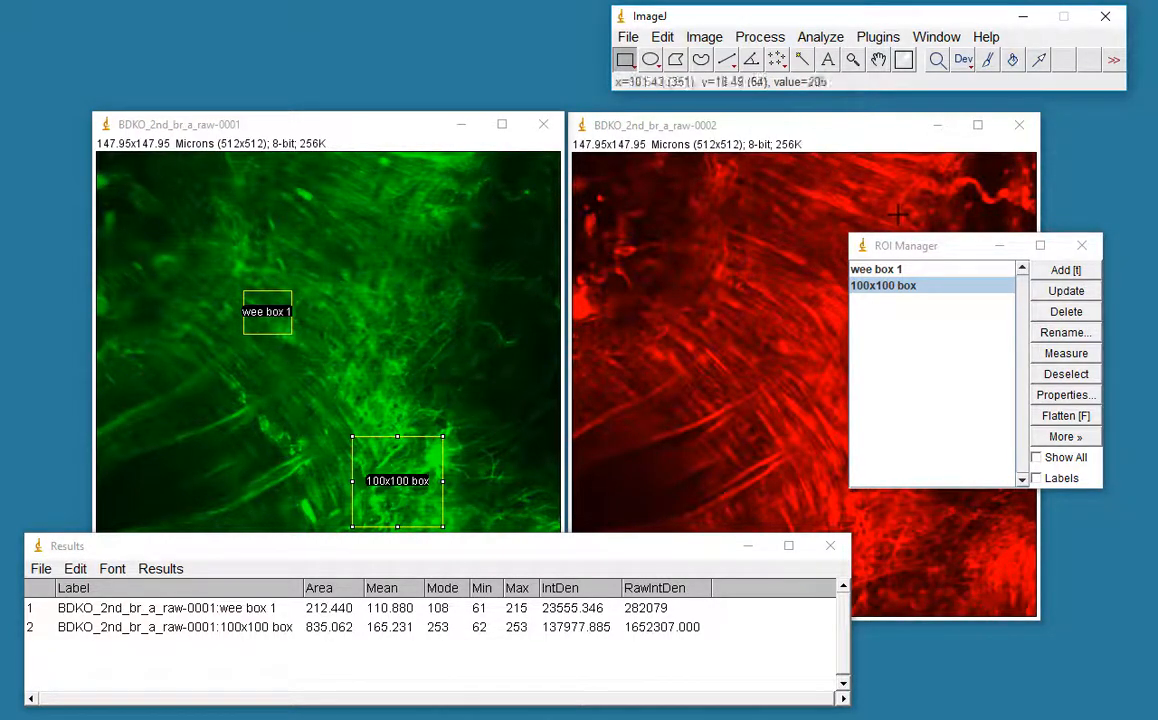
pyautogui.moveTo(905, 245); pyautogui.dragTo(951, 229)
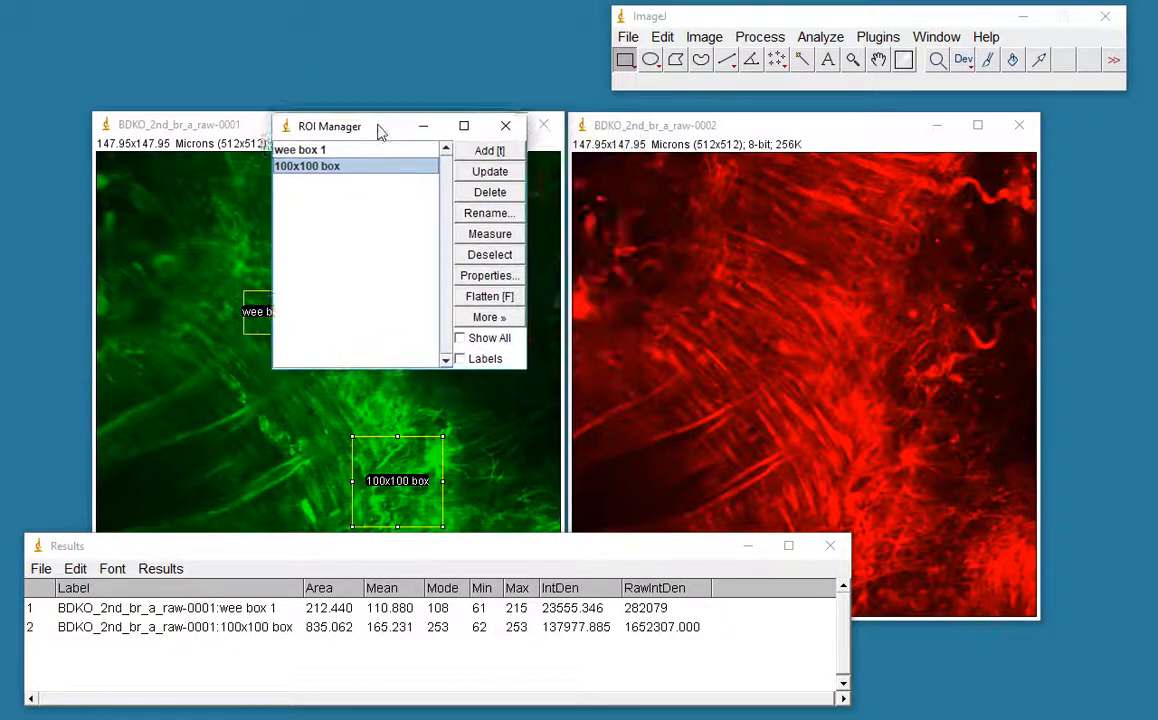
# Activate the red image and measure wee box 1 and 100x100 box on it.
pyautogui.moveTo(355, 126); pyautogui.dragTo(340, 21)
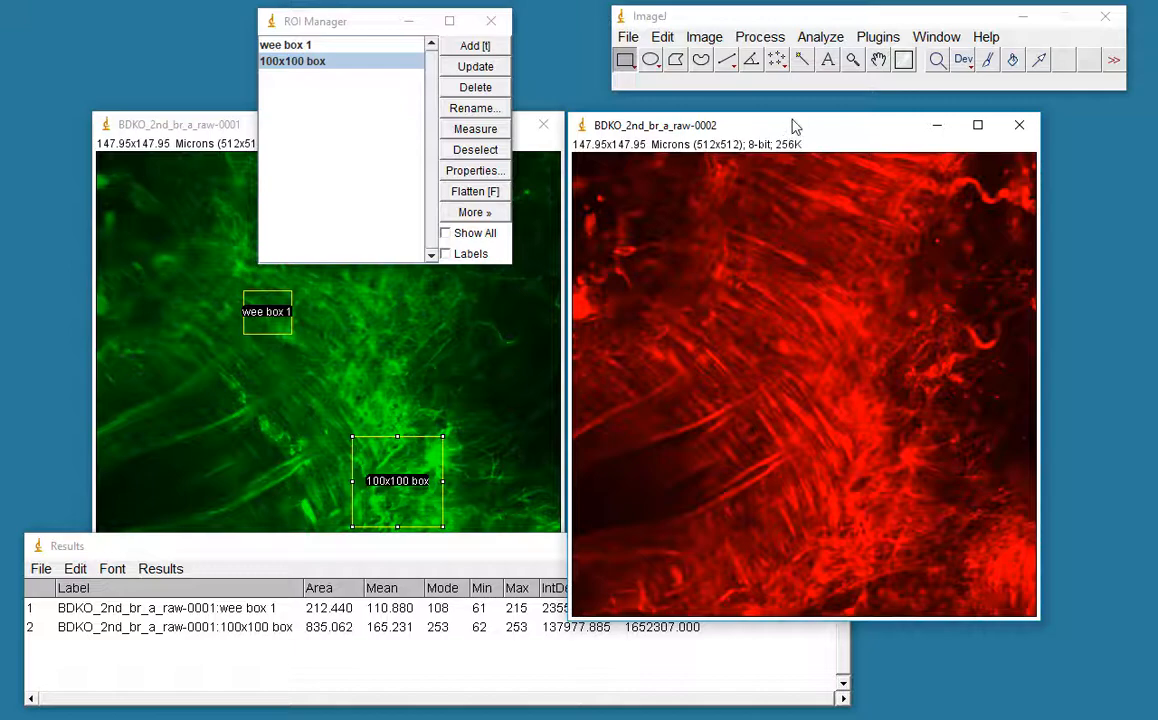
pyautogui.click(286, 44)
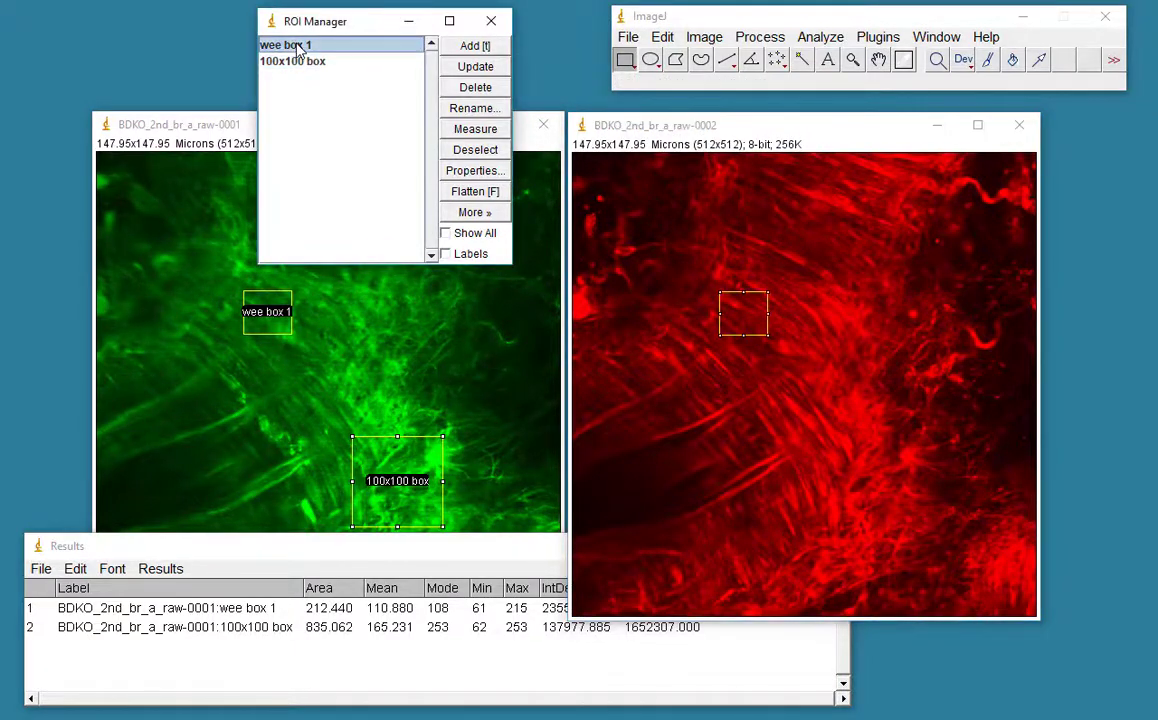
pyautogui.click(285, 44)
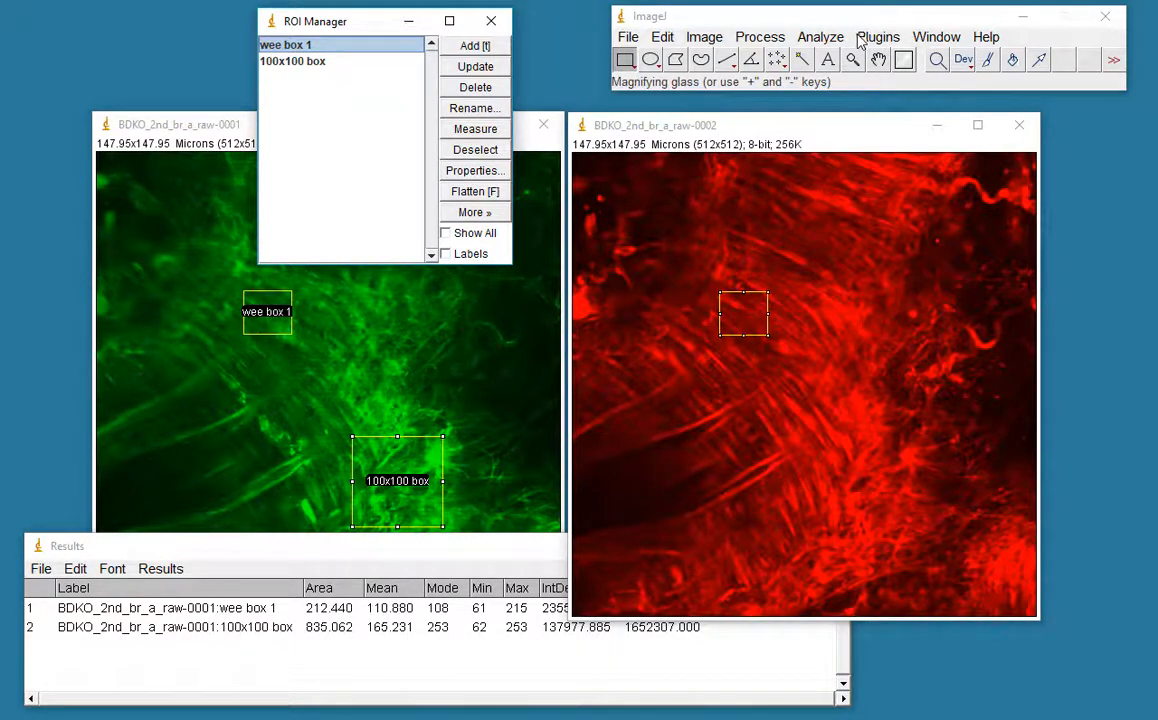
pyautogui.click(820, 37)
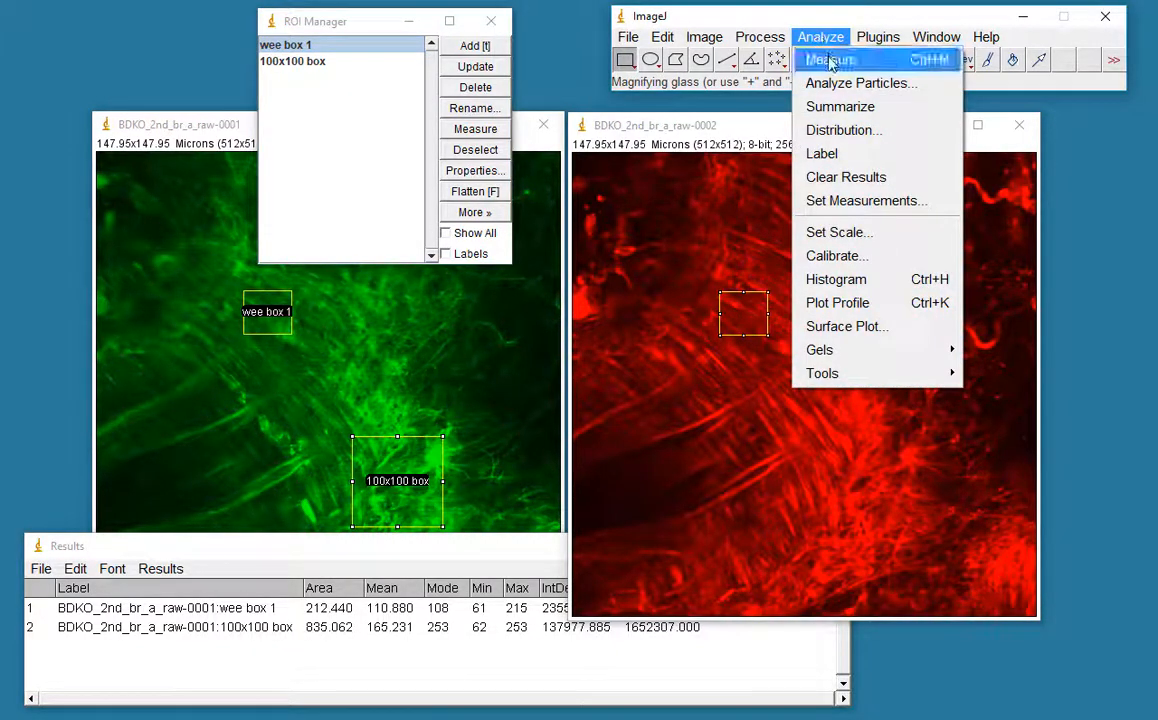
pyautogui.click(828, 59)
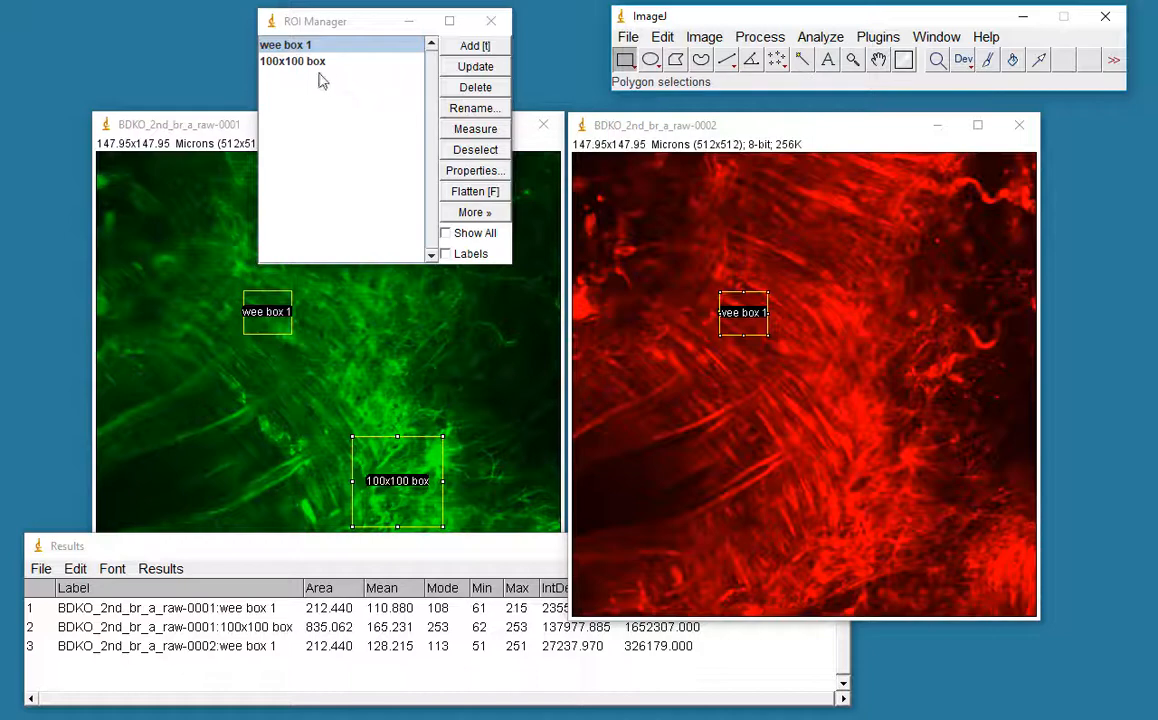
pyautogui.click(293, 61)
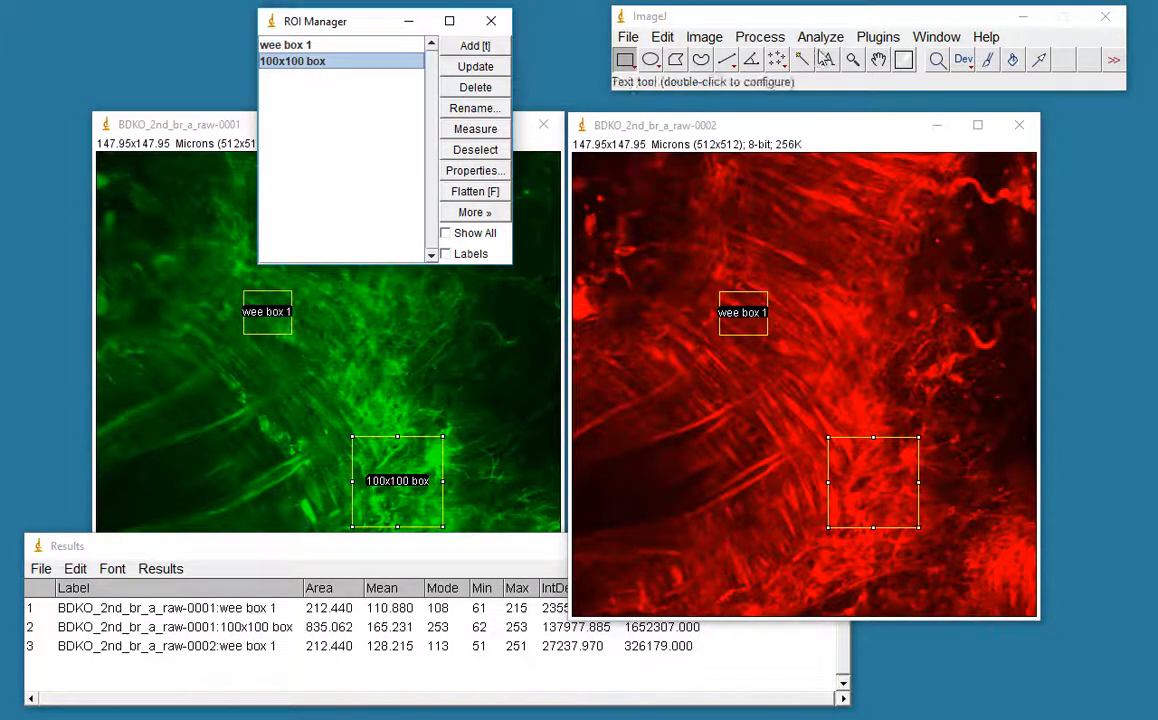
pyautogui.click(475, 128)
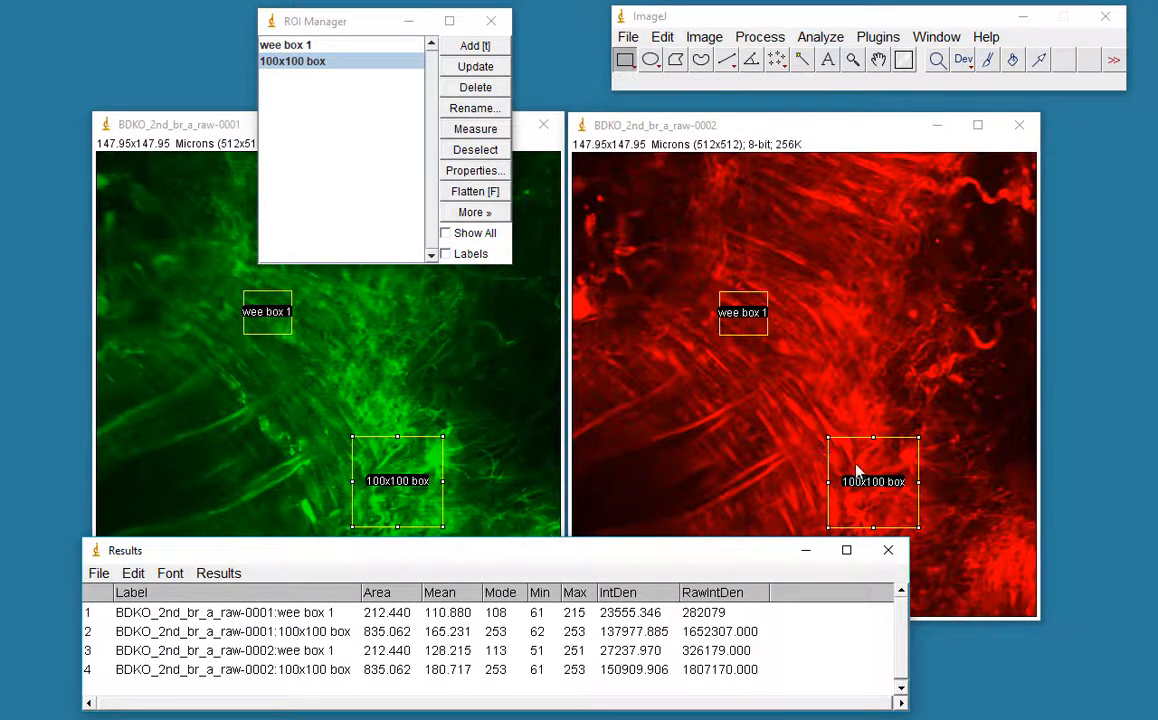
pyautogui.moveTo(893, 448)
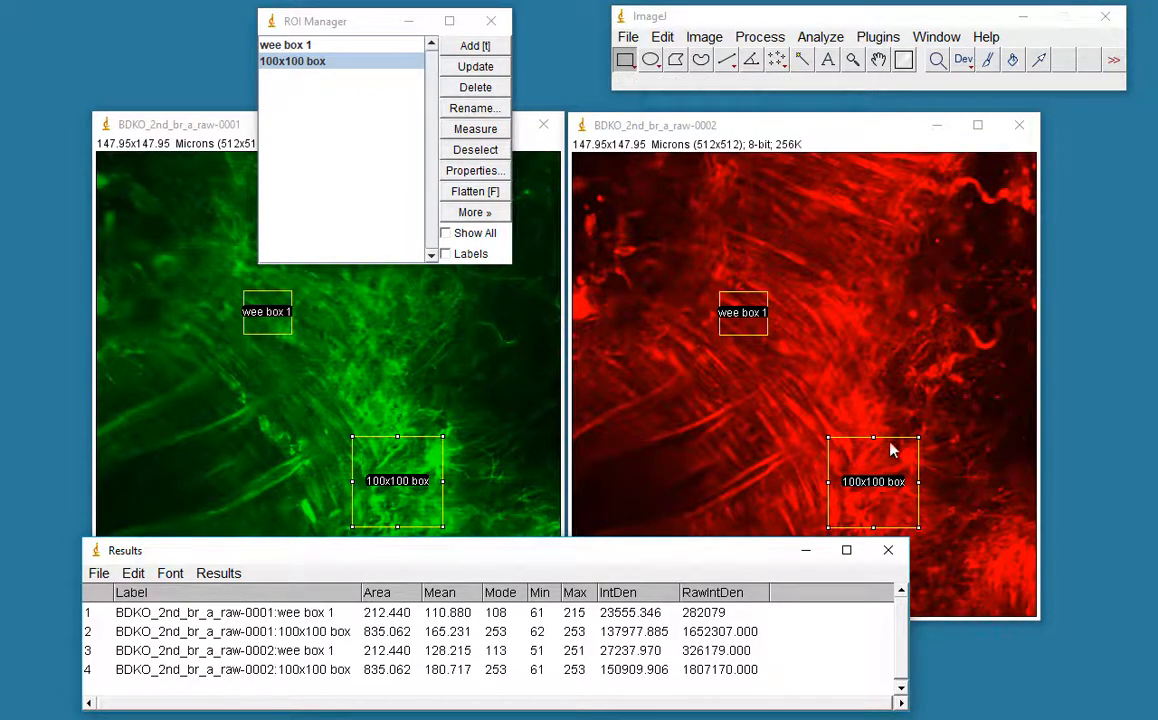
pyautogui.moveTo(428, 490)
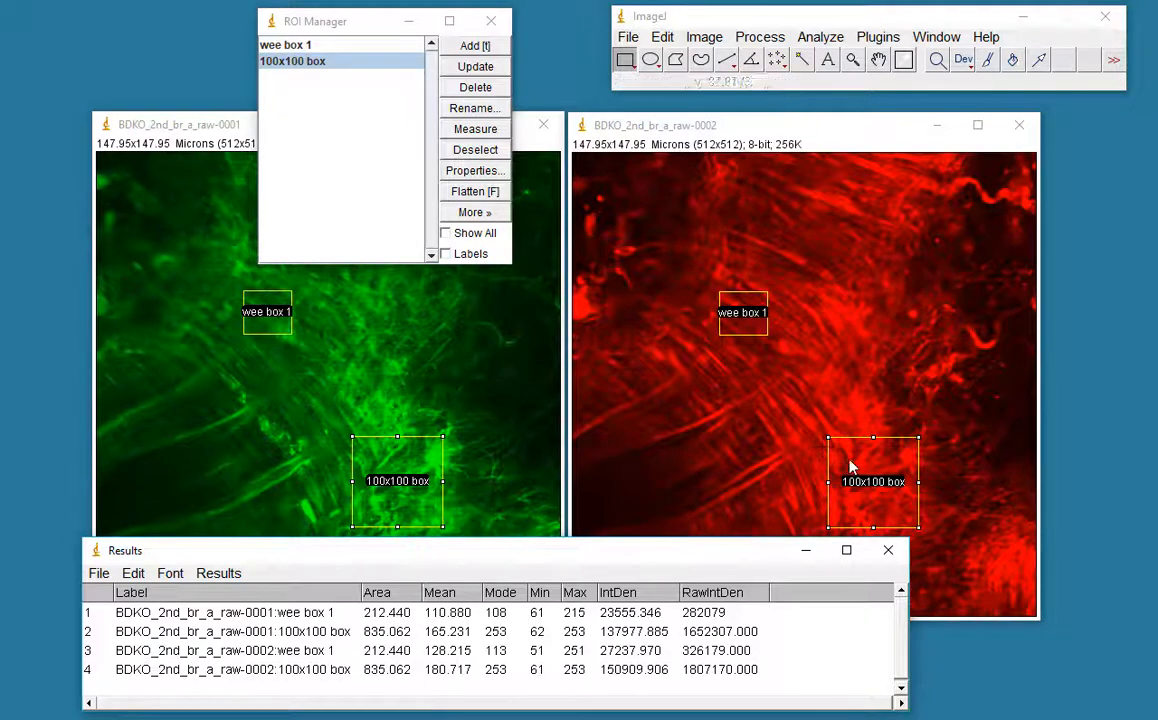
pyautogui.moveTo(860, 518)
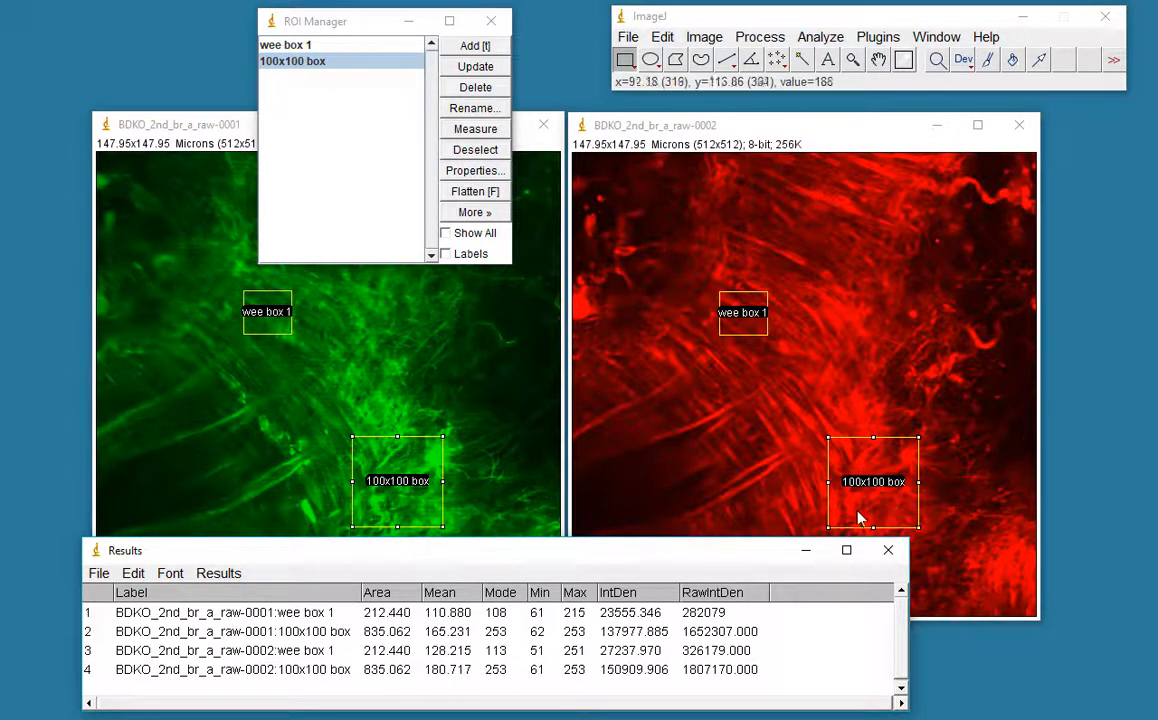
pyautogui.moveTo(857, 456)
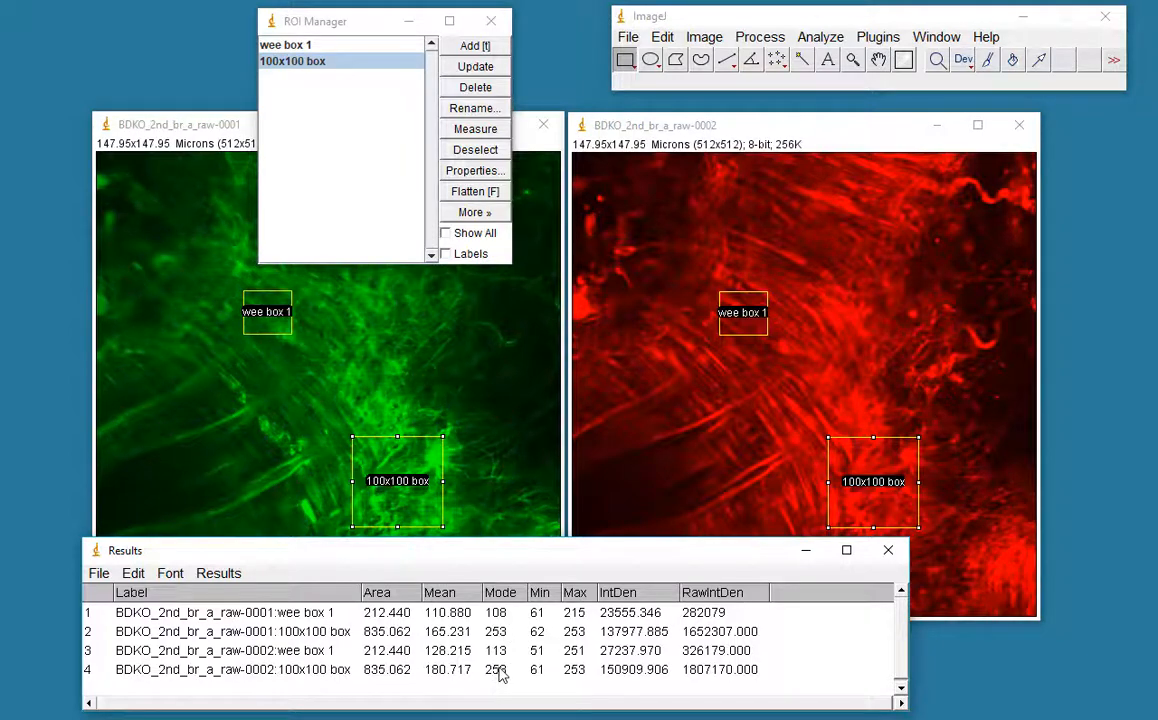
pyautogui.moveTo(578, 677)
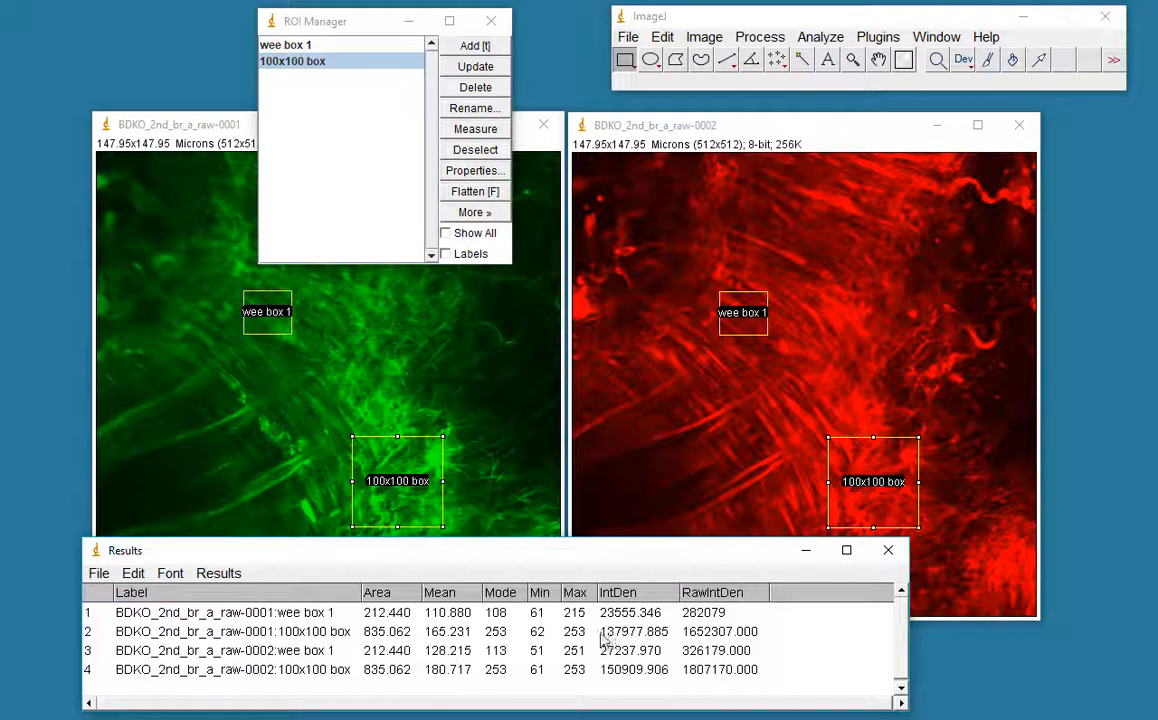
pyautogui.moveTo(587, 678)
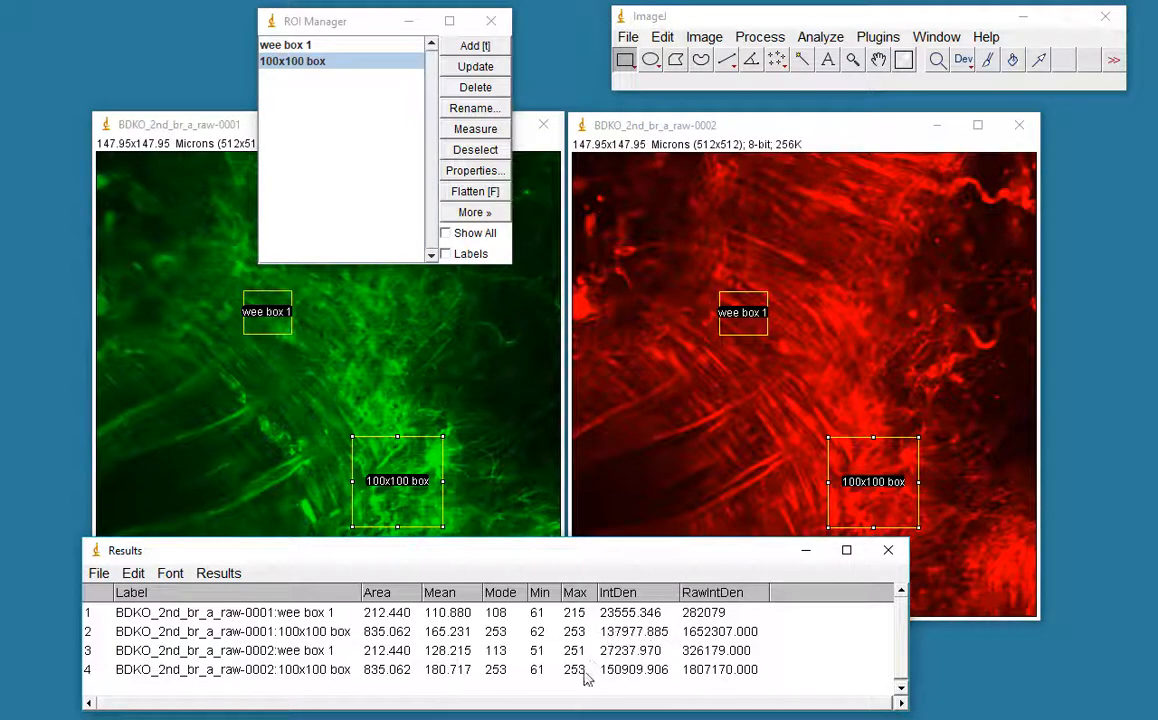